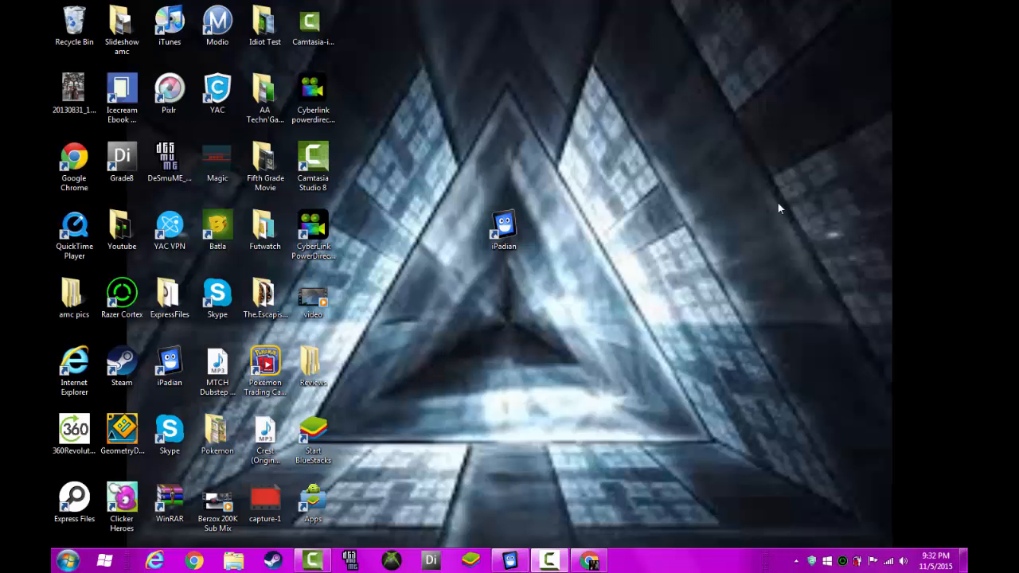
{"action": "mouse_move", "coordinate": [481, 153]}
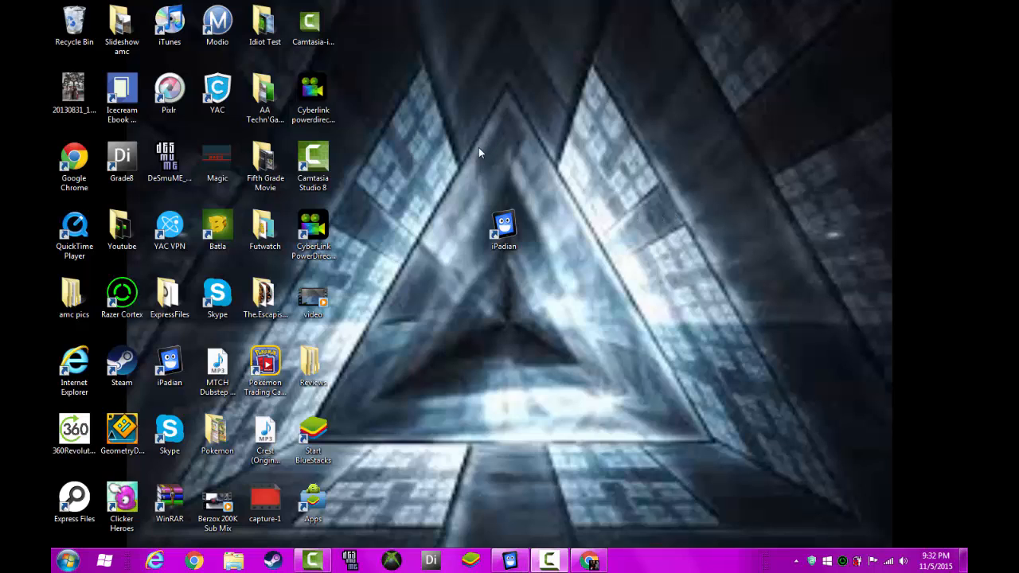
{"action": "mouse_move", "coordinate": [454, 168]}
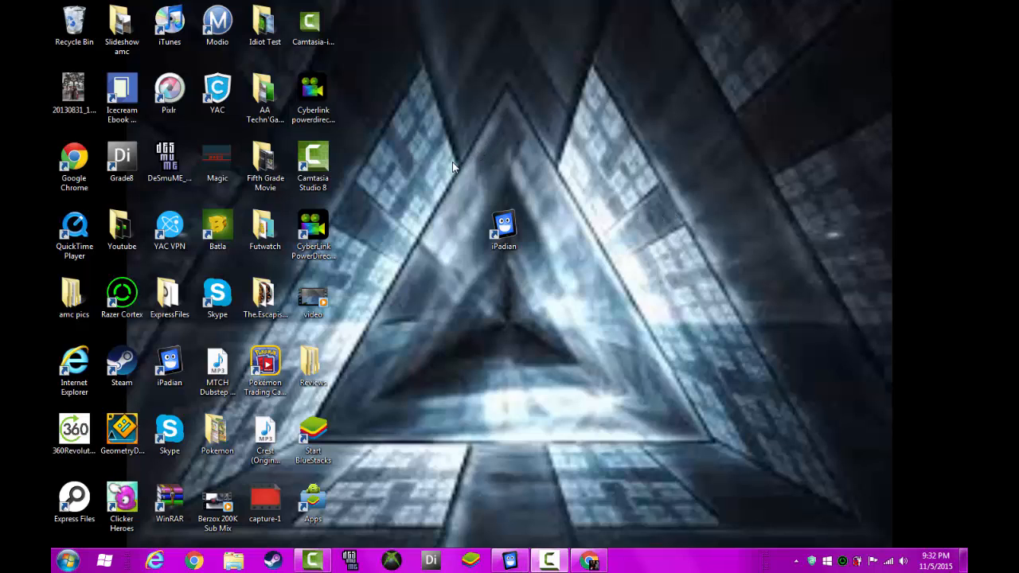
{"action": "mouse_move", "coordinate": [436, 187]}
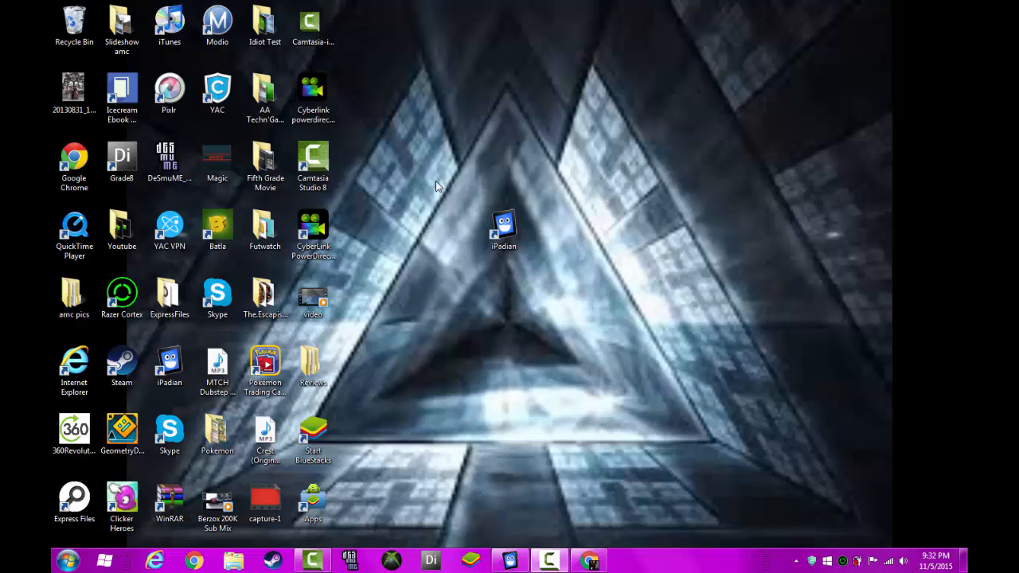
{"action": "mouse_move", "coordinate": [457, 185]}
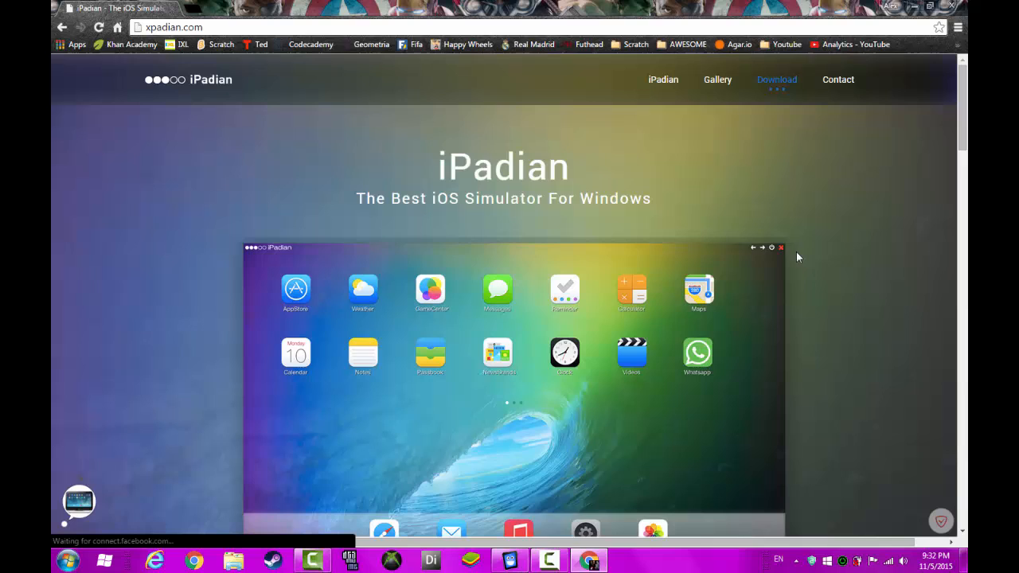
{"action": "mouse_move", "coordinate": [831, 341]}
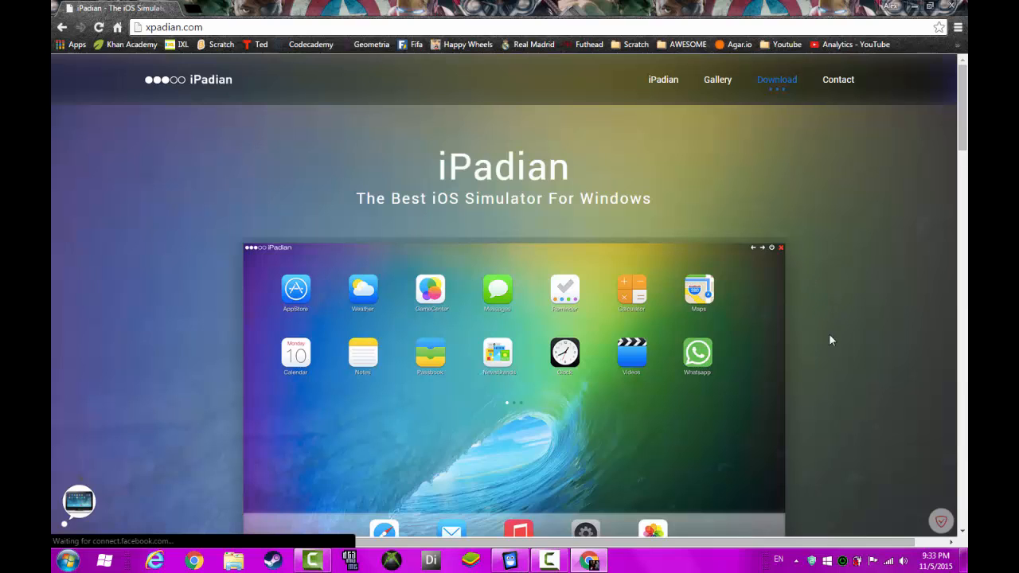
{"action": "mouse_move", "coordinate": [823, 315]}
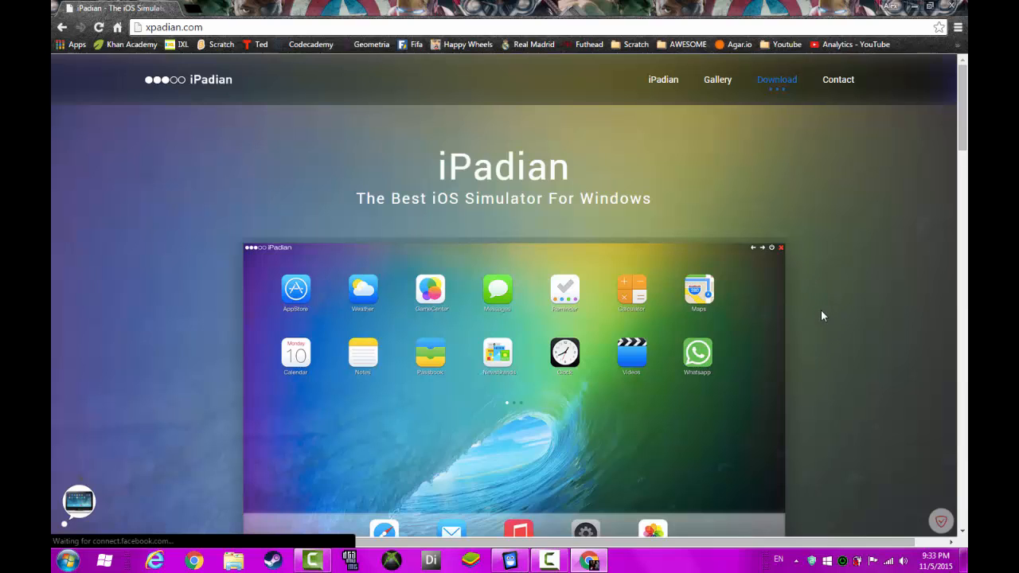
{"action": "mouse_move", "coordinate": [815, 296]}
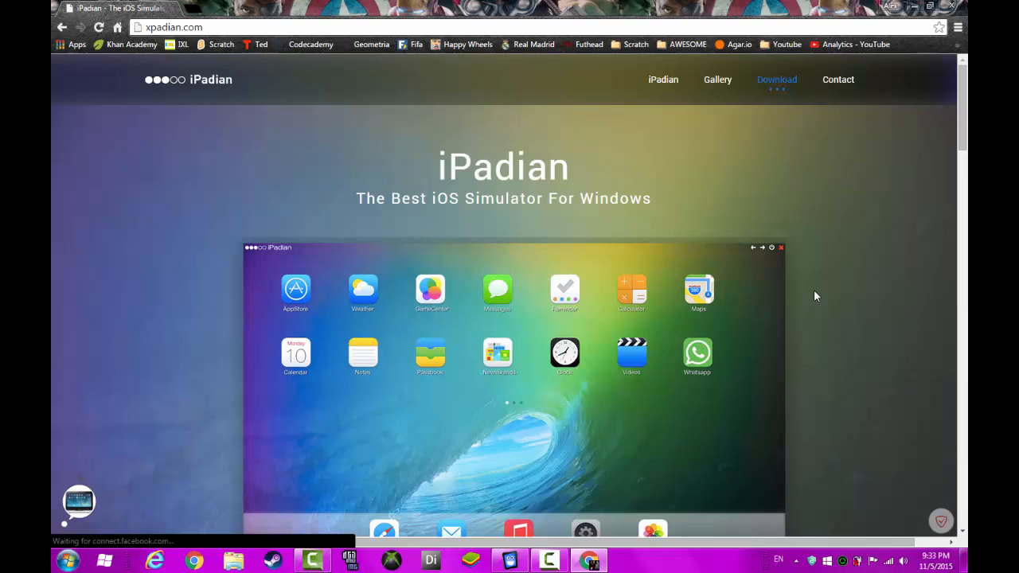
{"action": "mouse_move", "coordinate": [804, 293]}
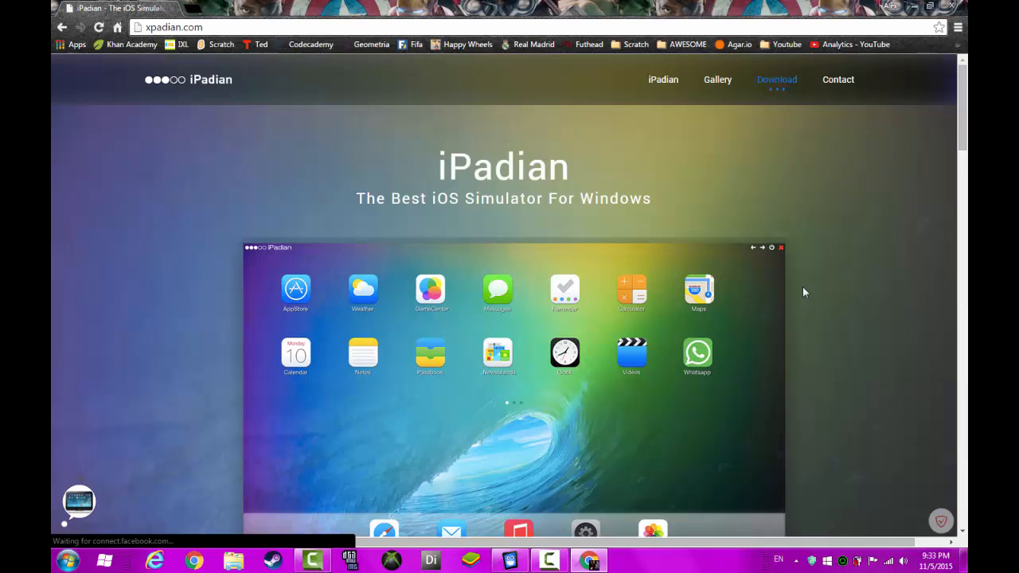
{"action": "mouse_move", "coordinate": [688, 185]}
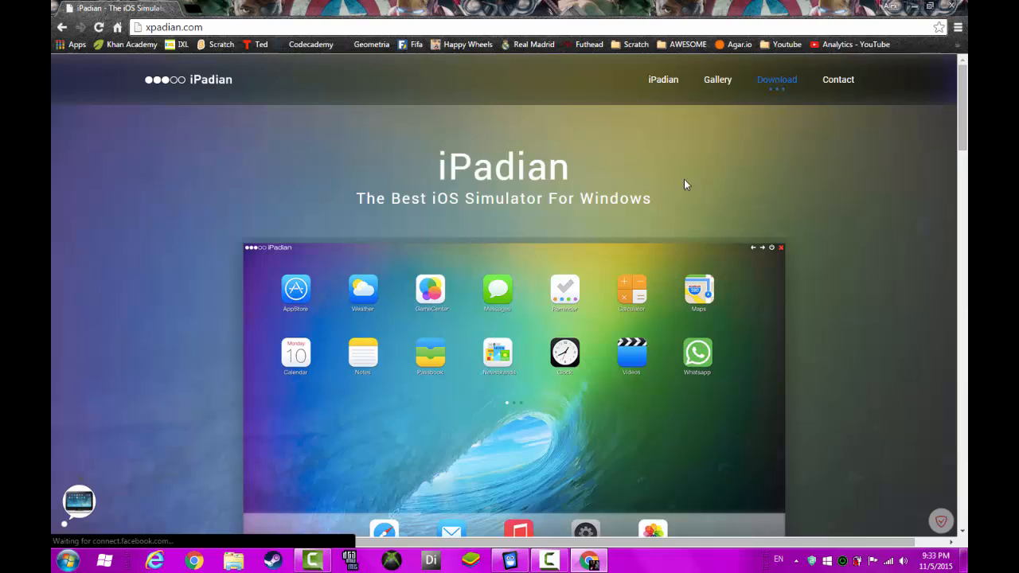
{"action": "mouse_move", "coordinate": [257, 153]}
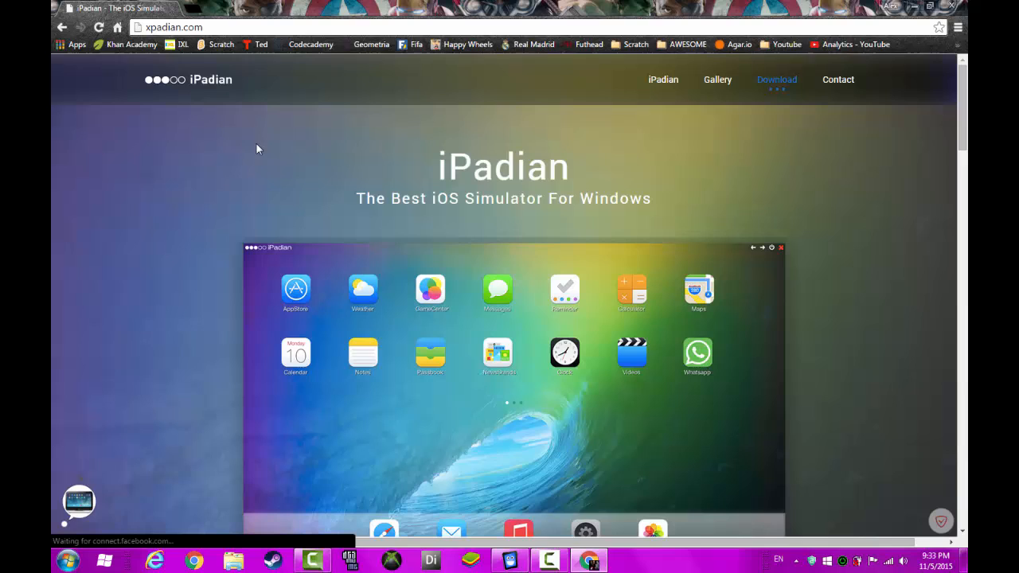
{"action": "mouse_move", "coordinate": [248, 148]}
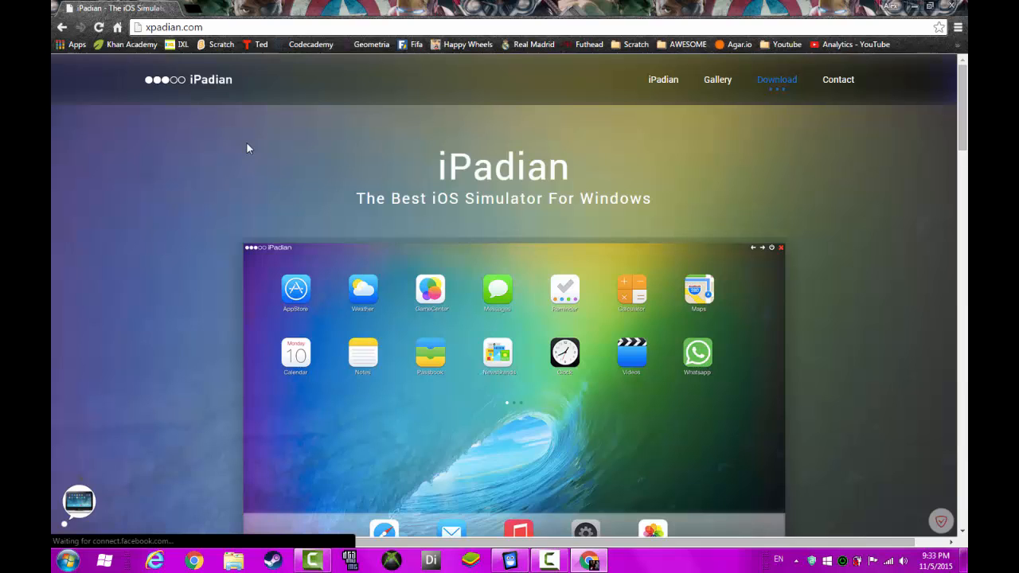
{"action": "mouse_move", "coordinate": [206, 220]}
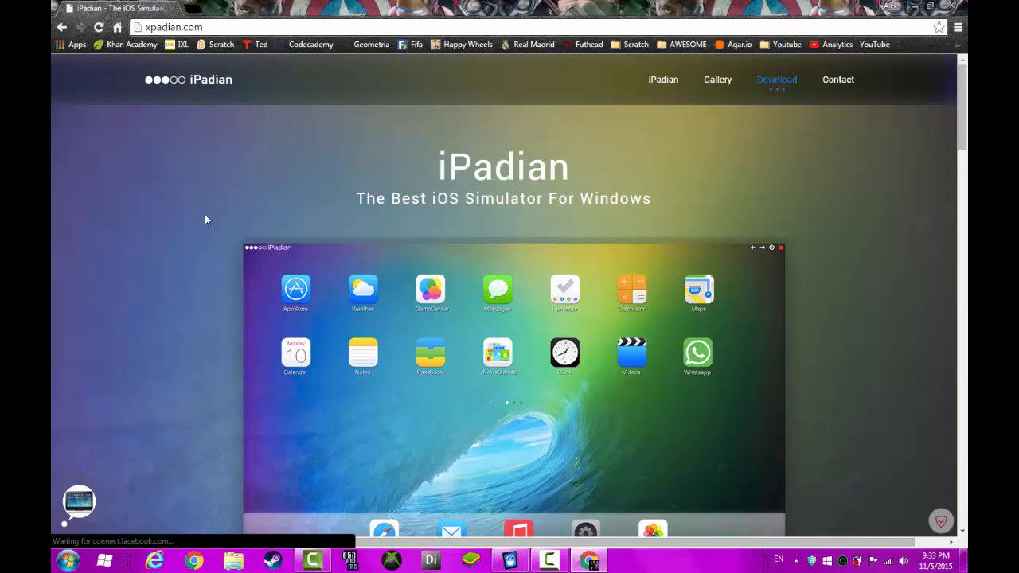
{"action": "mouse_move", "coordinate": [268, 131]}
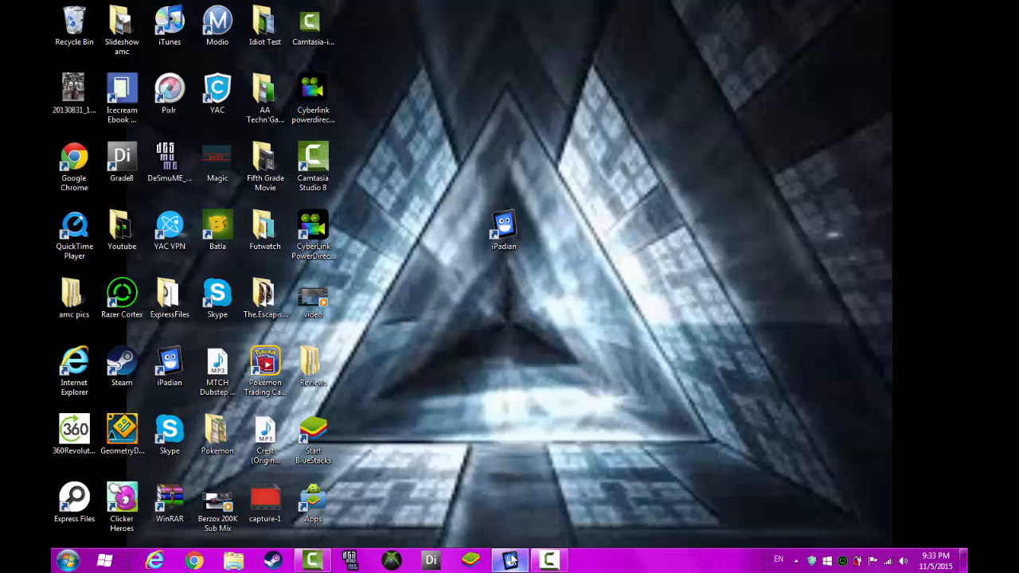
- Start the iPadian simulator from its desktop shortcut so the iOS home screen appears
{"action": "double_click", "coordinate": [503, 226]}
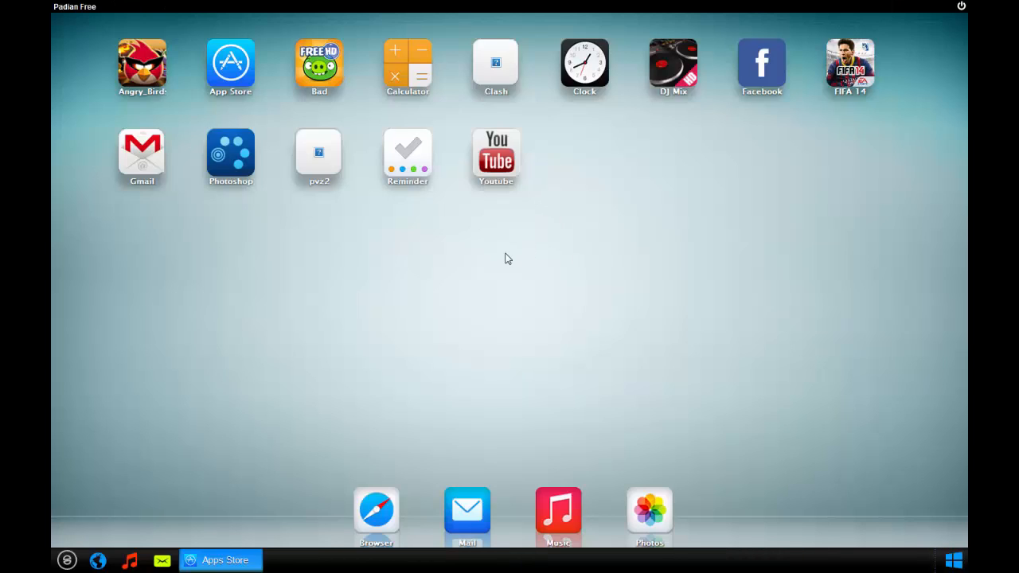
{"action": "mouse_move", "coordinate": [732, 194]}
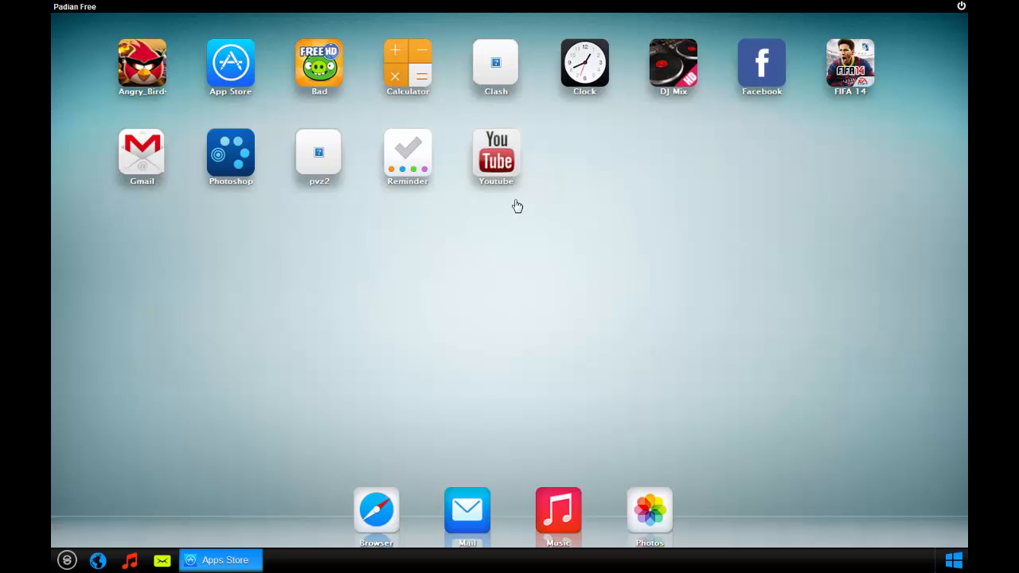
{"action": "mouse_move", "coordinate": [321, 206]}
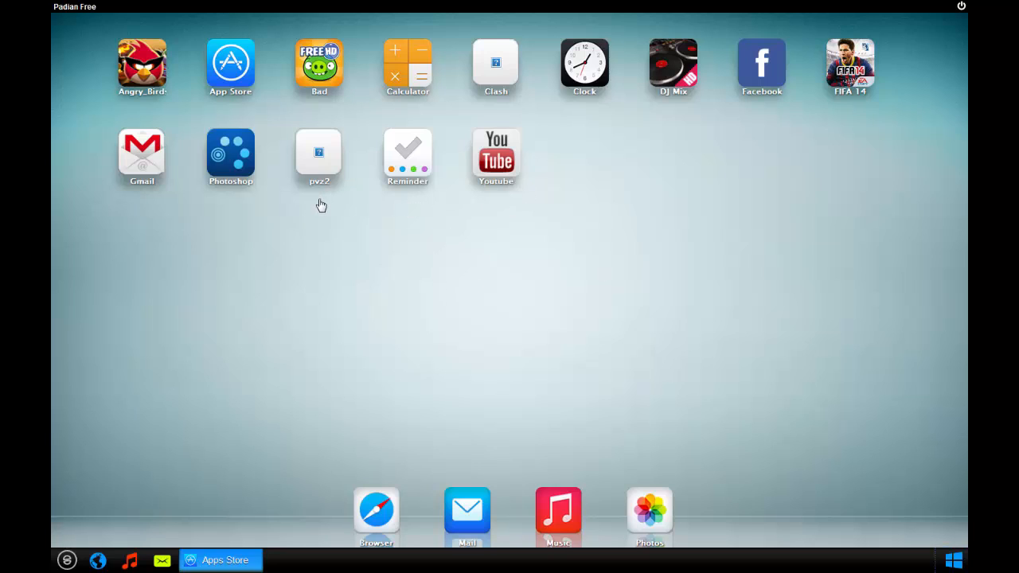
{"action": "mouse_move", "coordinate": [230, 197]}
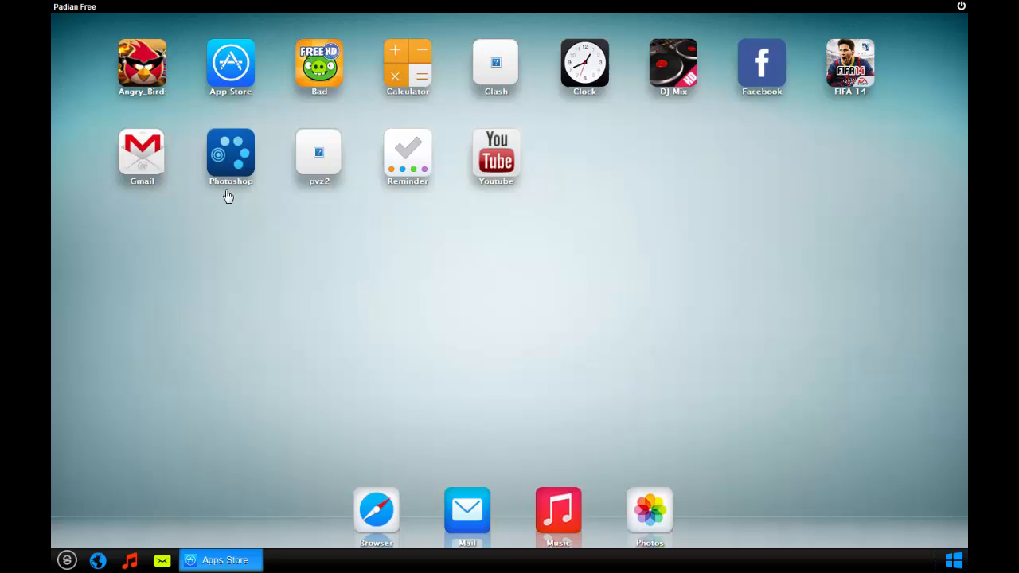
{"action": "mouse_move", "coordinate": [126, 89]}
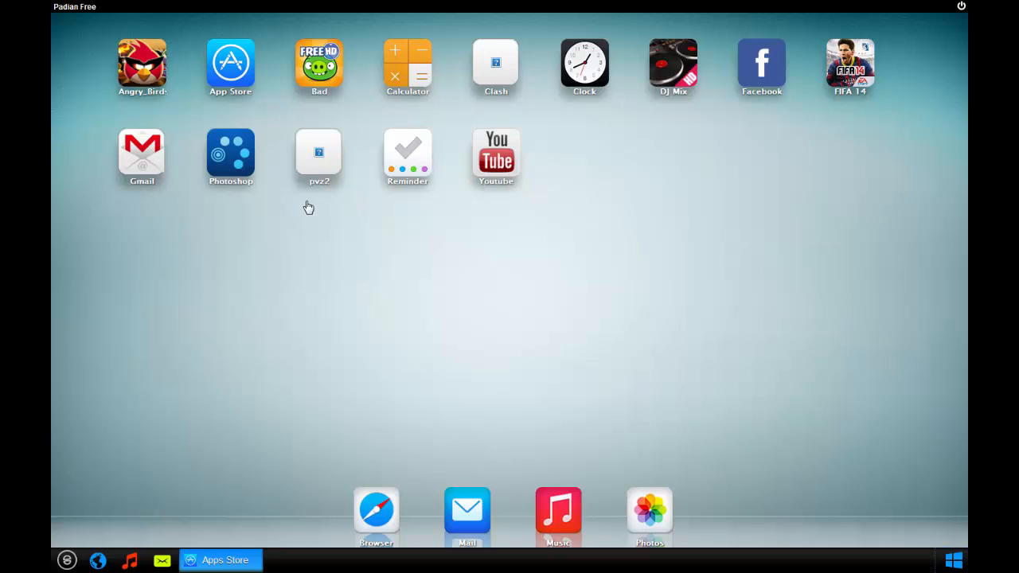
{"action": "mouse_move", "coordinate": [585, 100]}
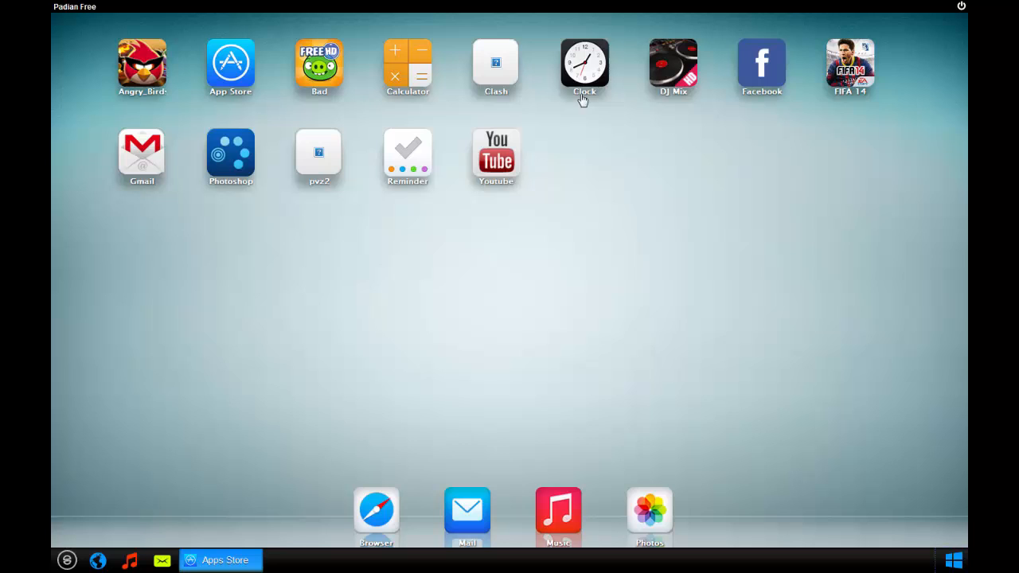
{"action": "mouse_move", "coordinate": [793, 124]}
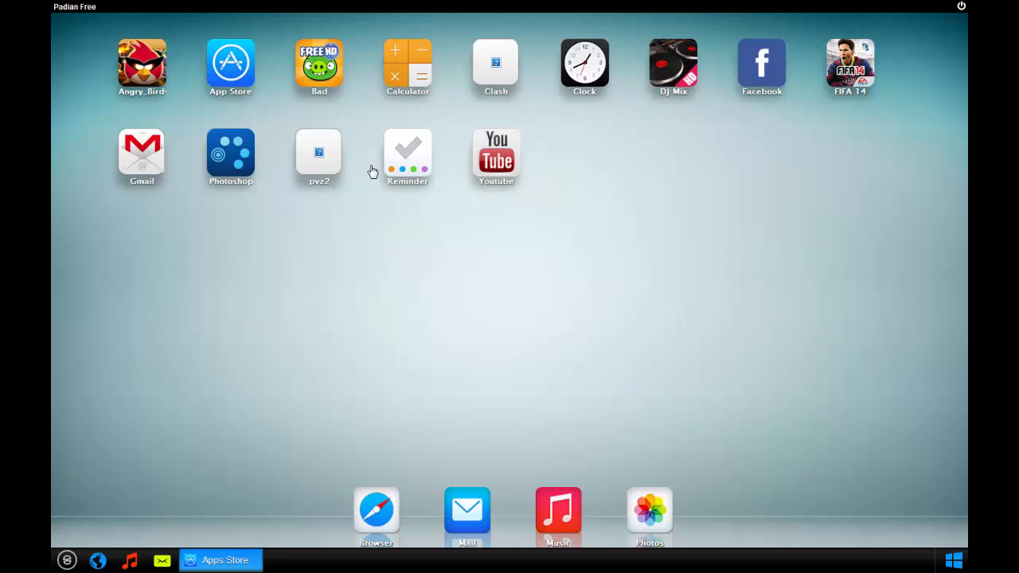
{"action": "mouse_move", "coordinate": [215, 102]}
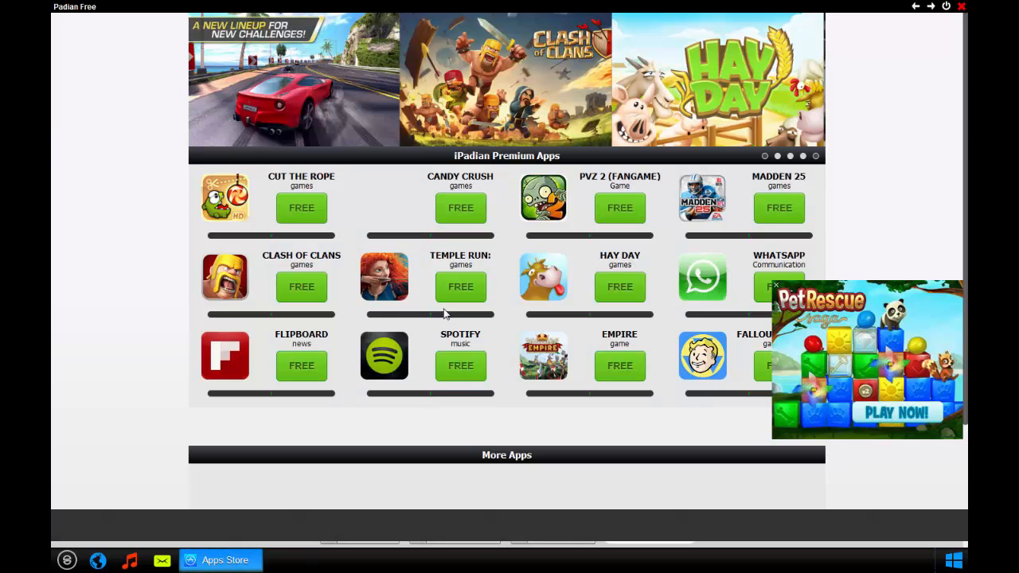
- Browse the Apps Store's premium apps listing to find Cut the Rope
{"action": "scroll", "scroll_direction": "down", "scroll_amount": 3}
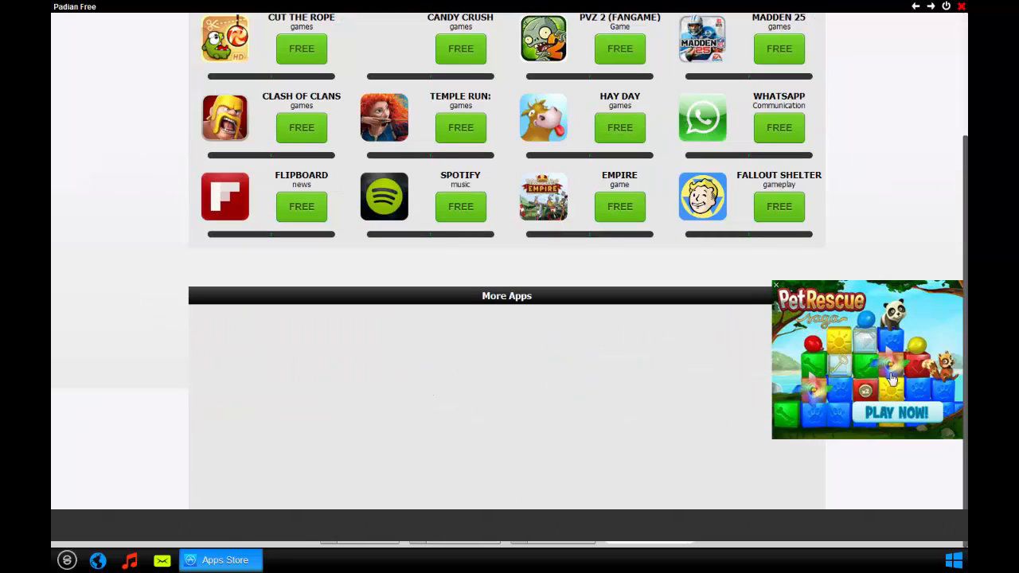
{"action": "left_click", "coordinate": [776, 284]}
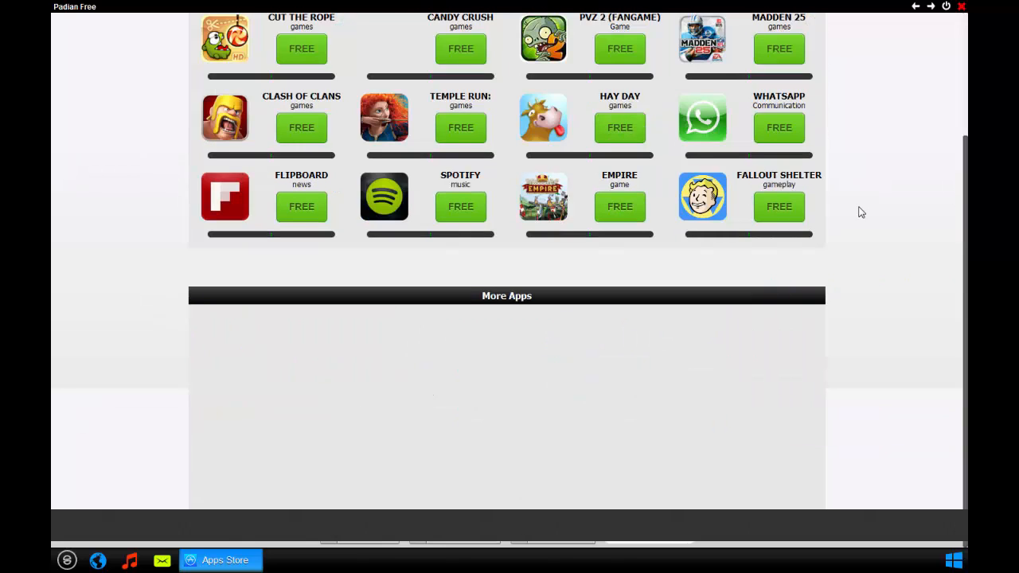
{"action": "scroll", "scroll_direction": "up", "scroll_amount": 3}
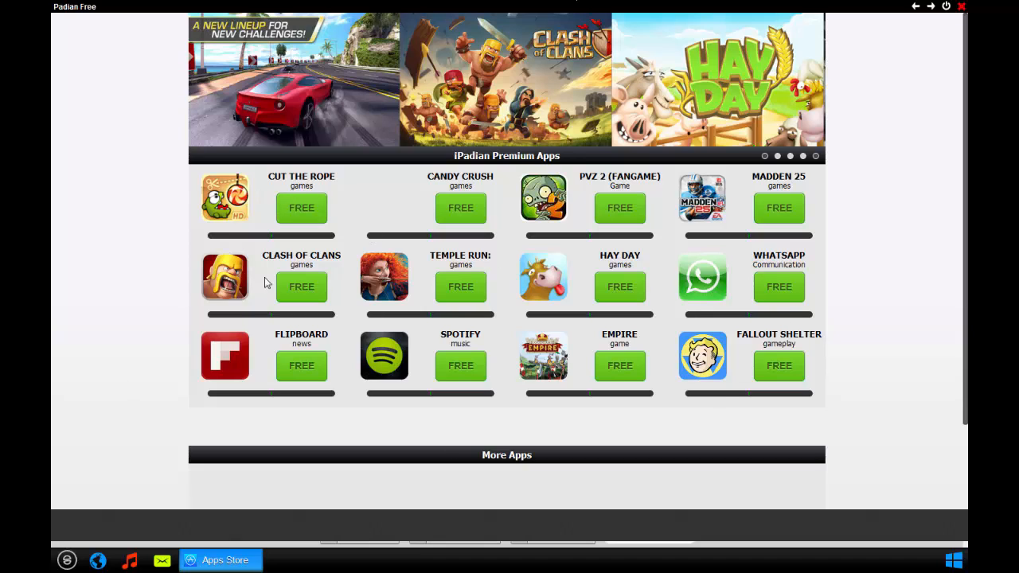
{"action": "scroll", "scroll_direction": "down", "scroll_amount": 3}
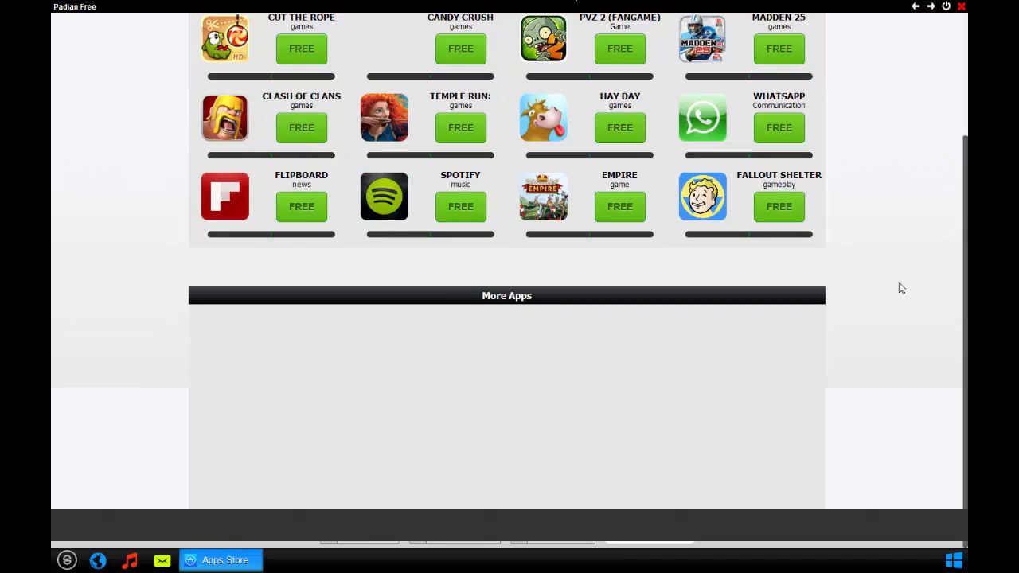
{"action": "scroll", "scroll_direction": "up", "scroll_amount": 3}
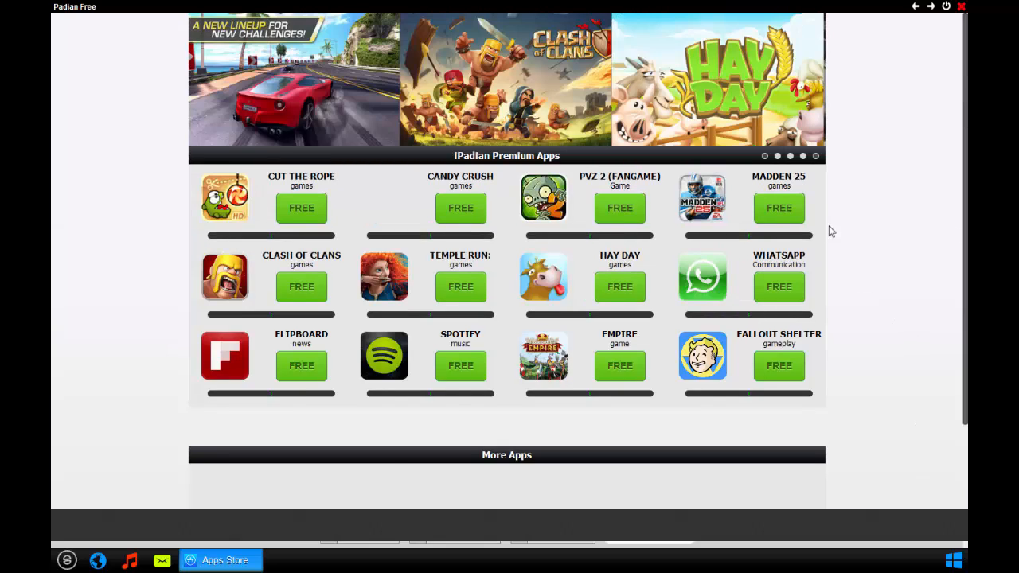
{"action": "mouse_move", "coordinate": [567, 229]}
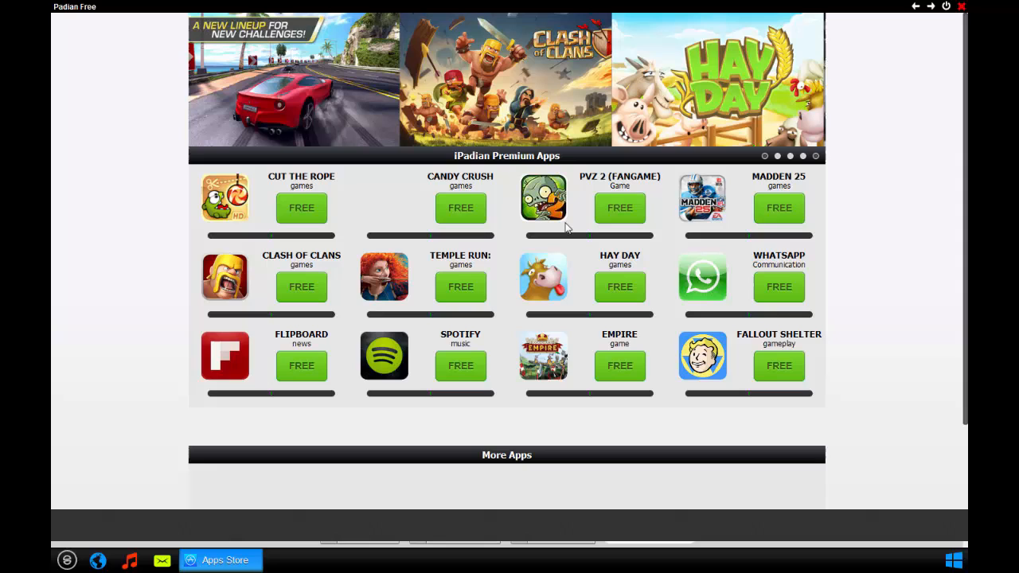
{"action": "mouse_move", "coordinate": [293, 223]}
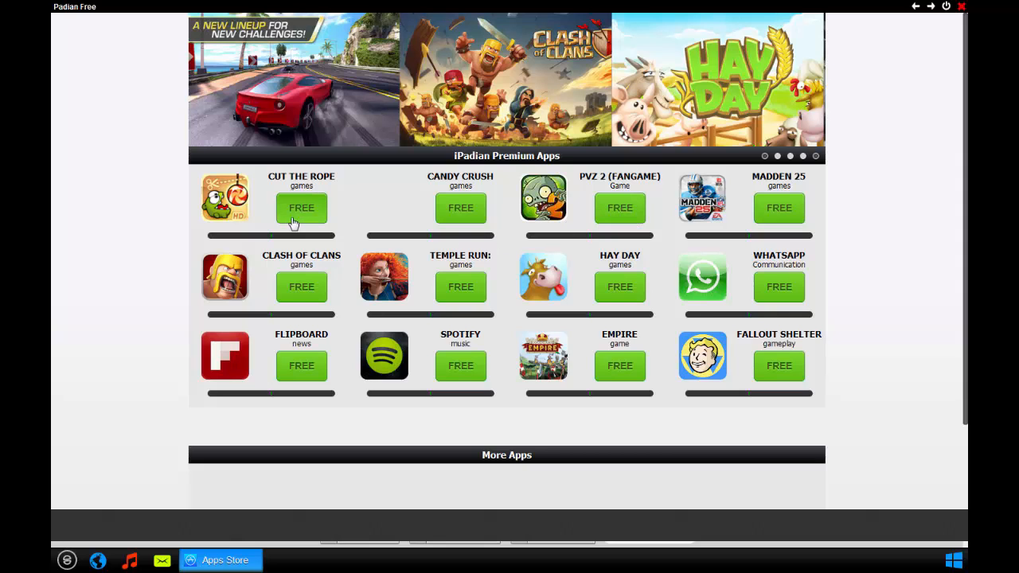
- Download the free Cut the Rope game and dismiss both download notices
{"action": "left_click", "coordinate": [301, 207]}
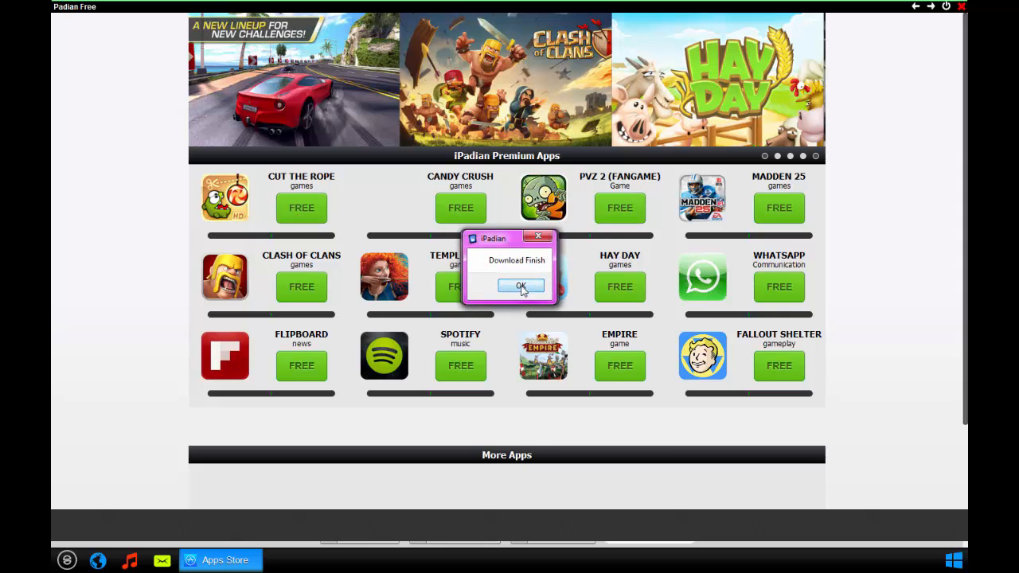
{"action": "left_click", "coordinate": [521, 286]}
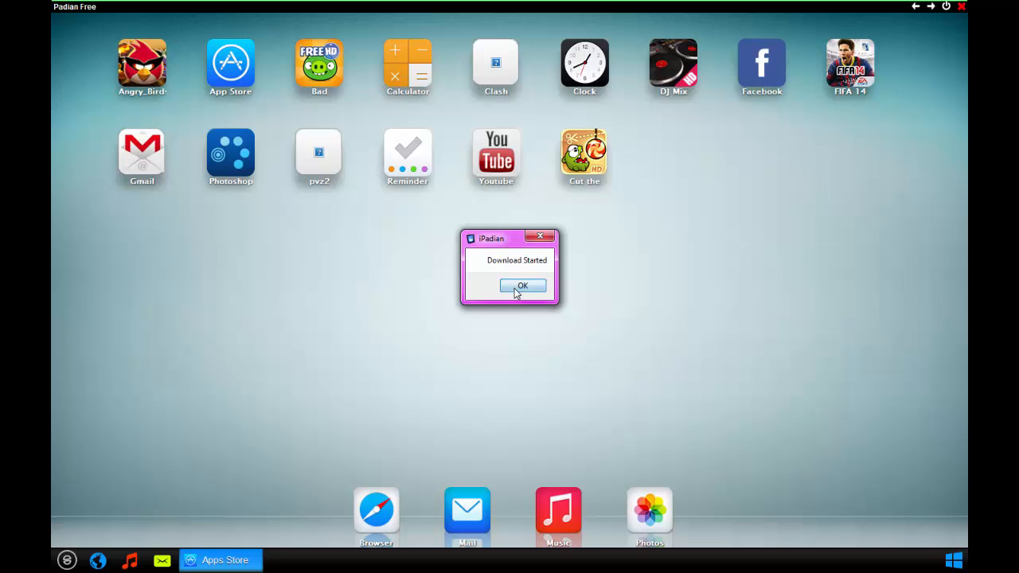
{"action": "left_click", "coordinate": [523, 286]}
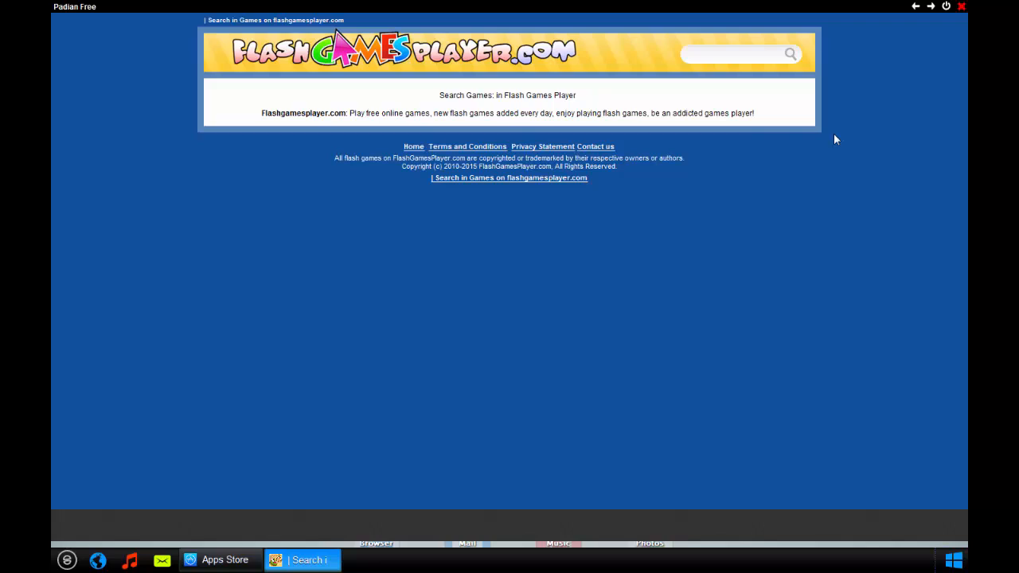
{"action": "mouse_move", "coordinate": [322, 143]}
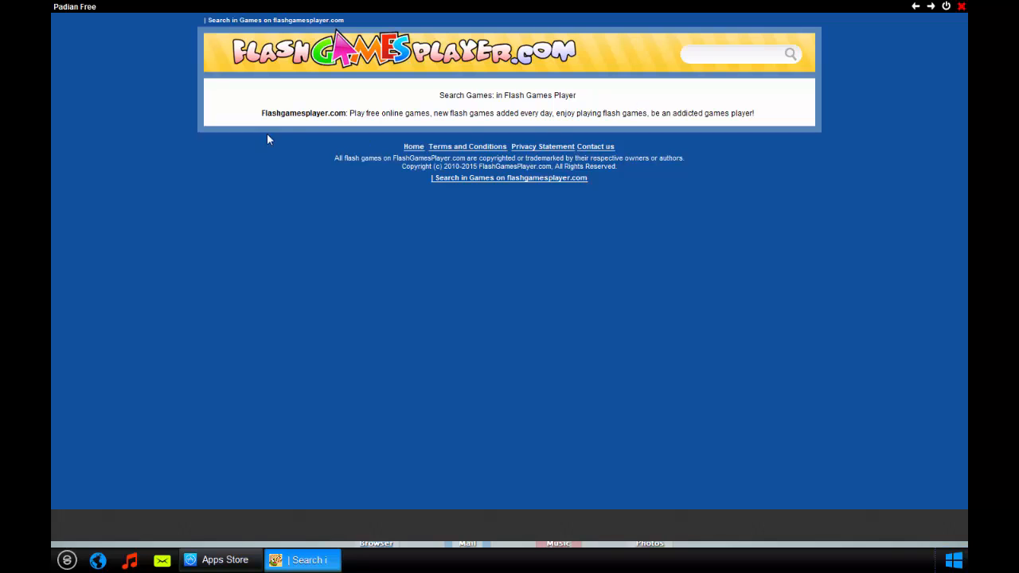
- Close the FlashGamesPlayer.com page to return to the home screen
{"action": "left_click", "coordinate": [220, 560]}
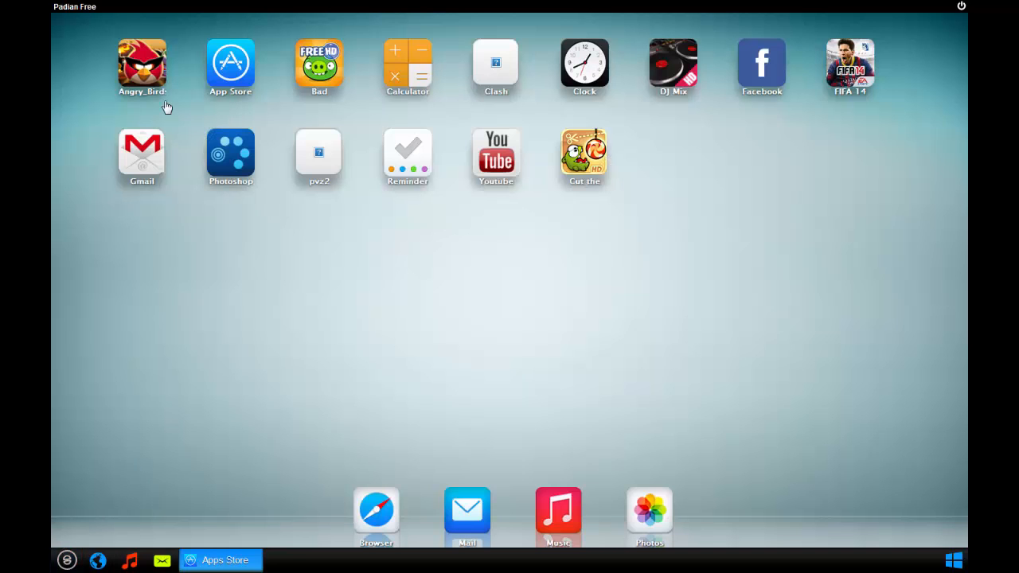
{"action": "mouse_move", "coordinate": [143, 56]}
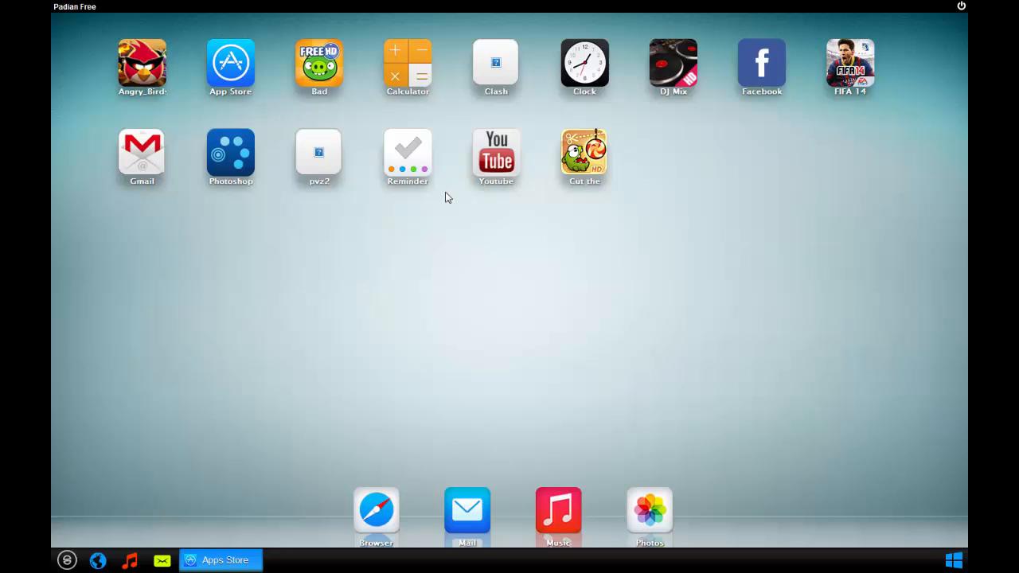
{"action": "left_click", "coordinate": [318, 62]}
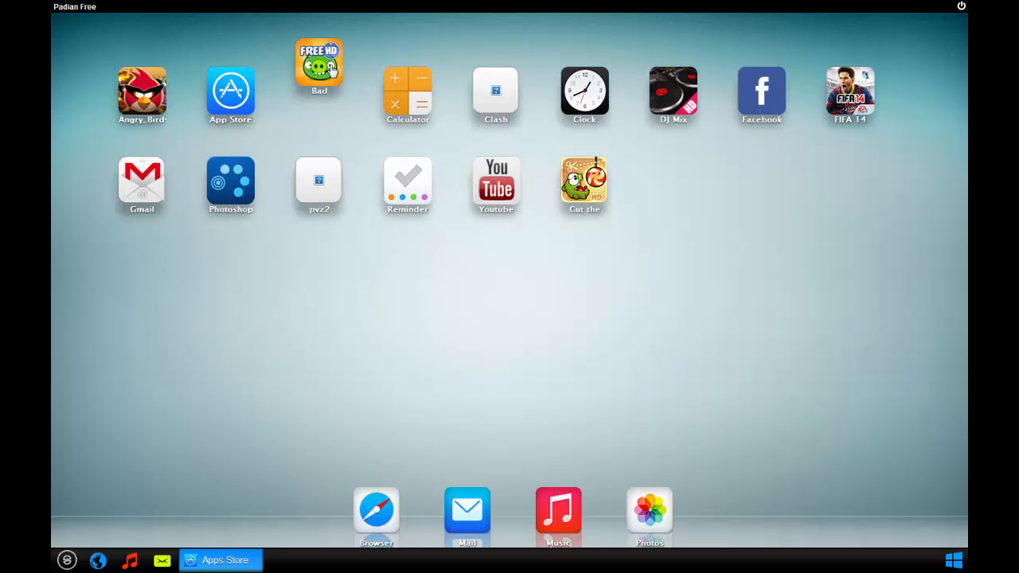
{"action": "left_click", "coordinate": [318, 65]}
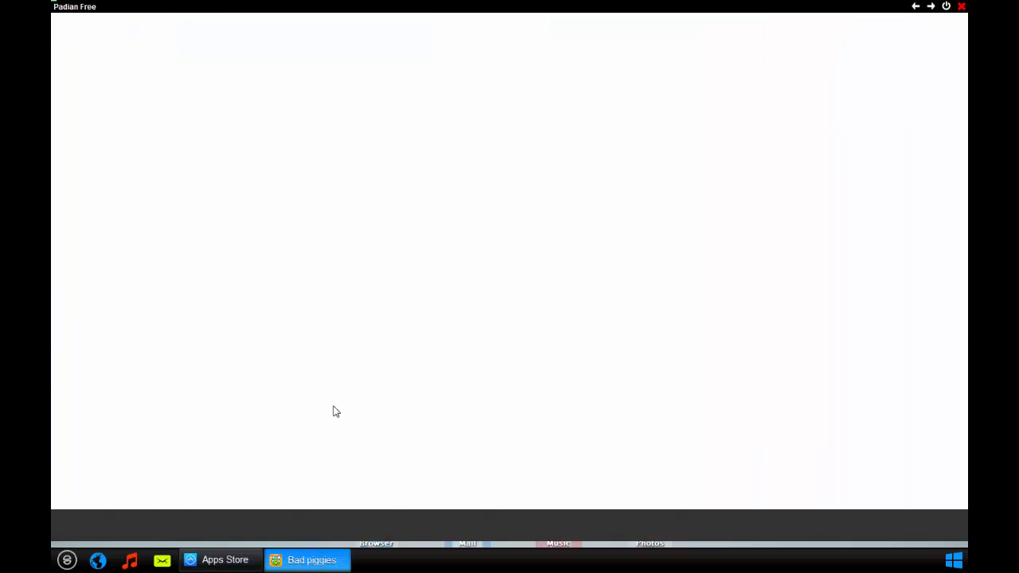
{"action": "left_click", "coordinate": [225, 560]}
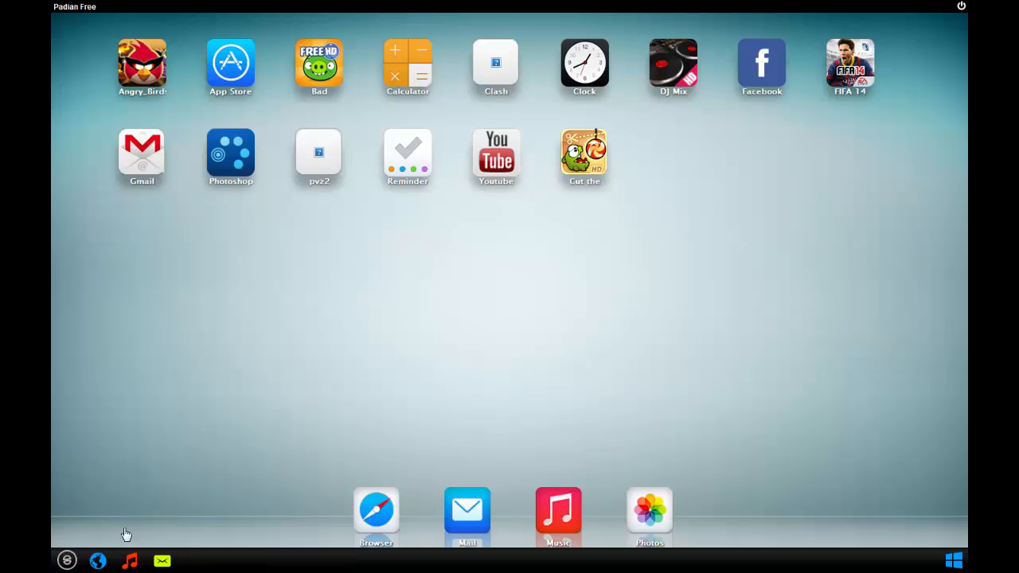
{"action": "left_click", "coordinate": [557, 513]}
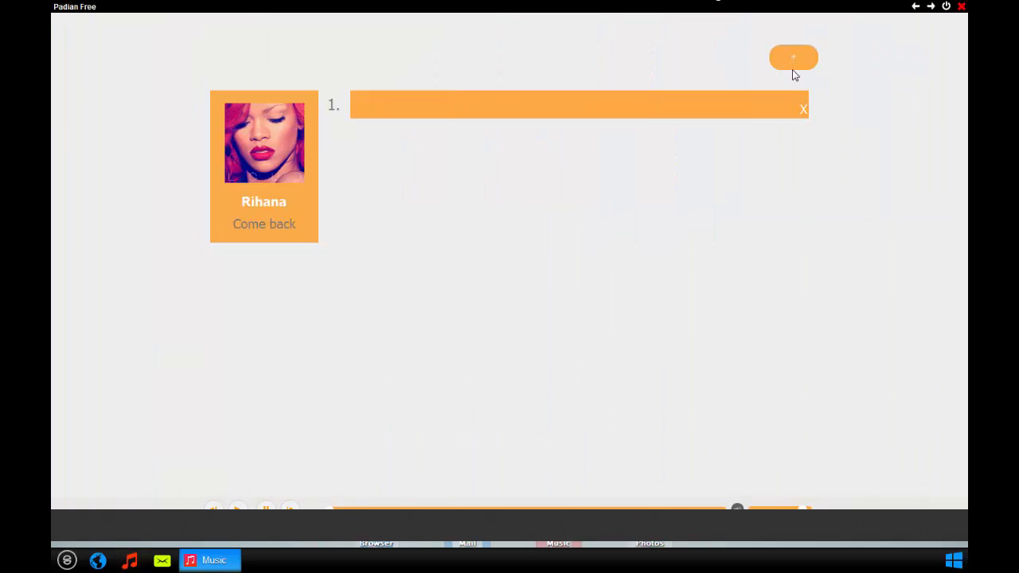
{"action": "left_click", "coordinate": [793, 58]}
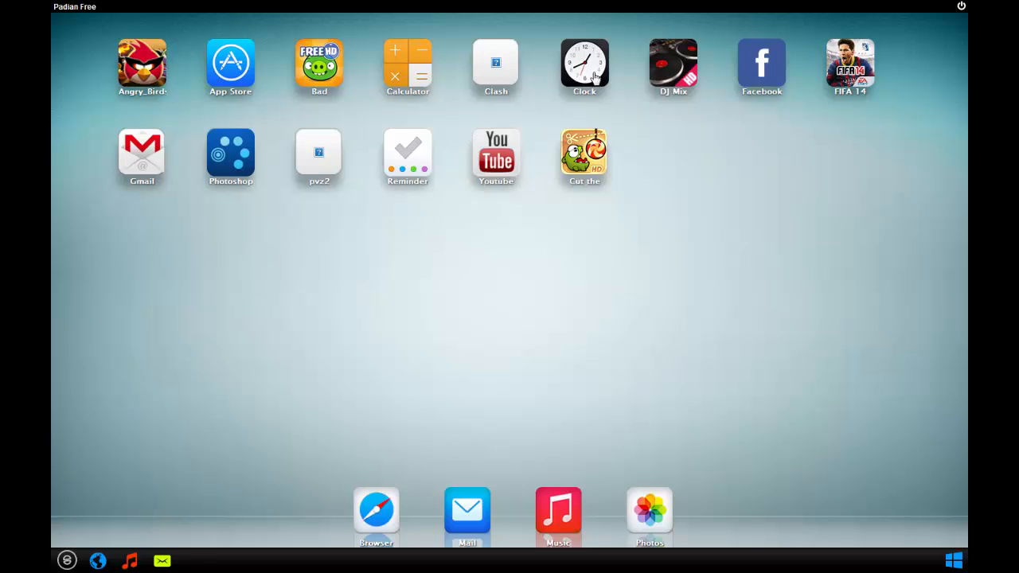
{"action": "mouse_move", "coordinate": [417, 83]}
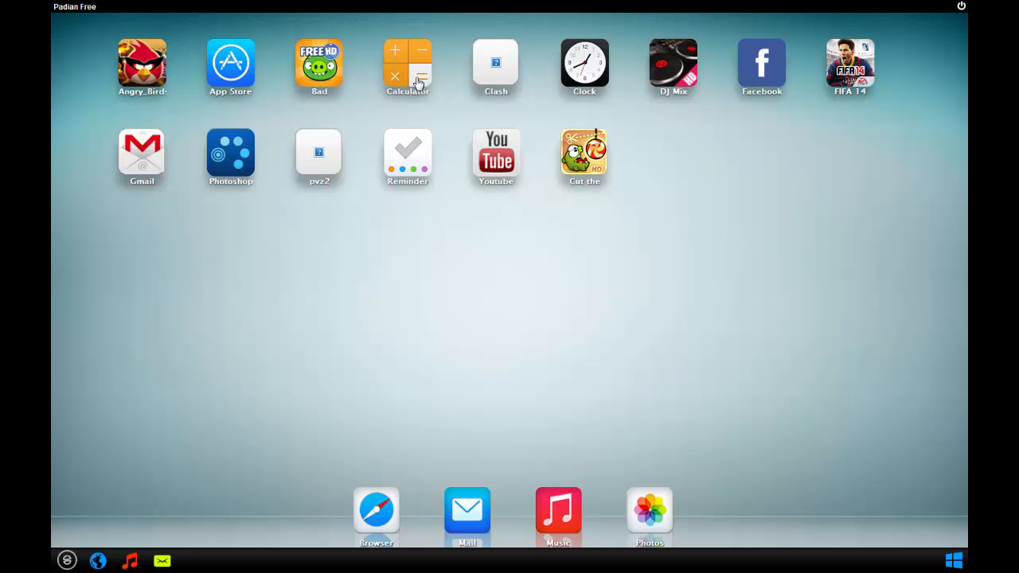
- Search Google for 'ipadian' in the built-in browser
{"action": "left_click", "coordinate": [408, 63]}
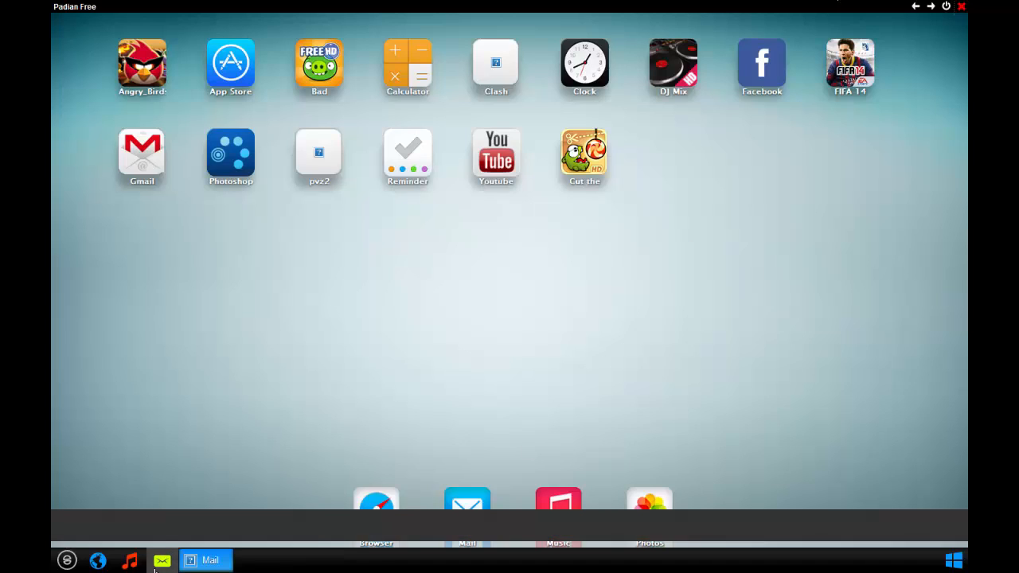
{"action": "left_click", "coordinate": [206, 561]}
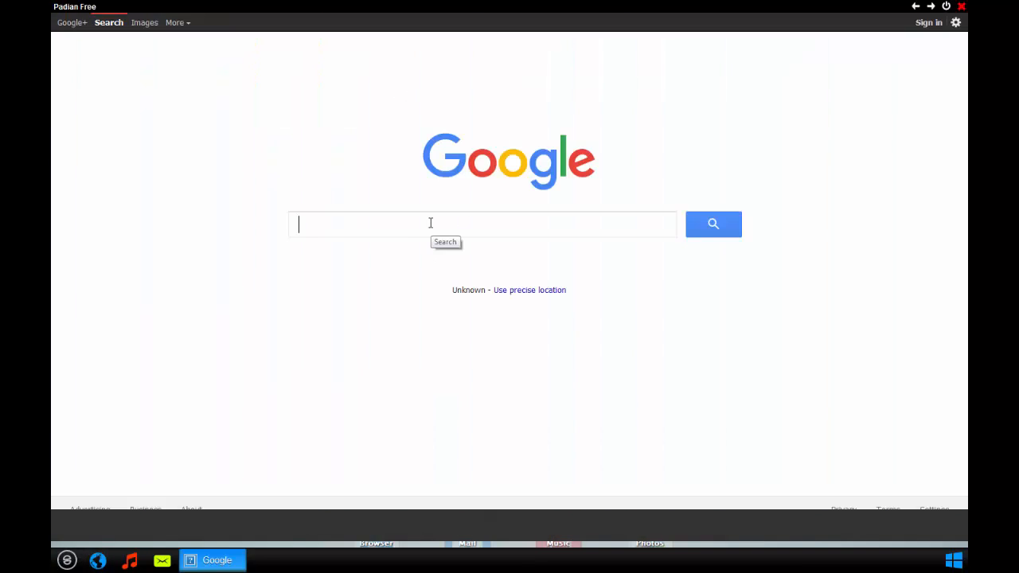
{"action": "type", "text": "ipadian"}
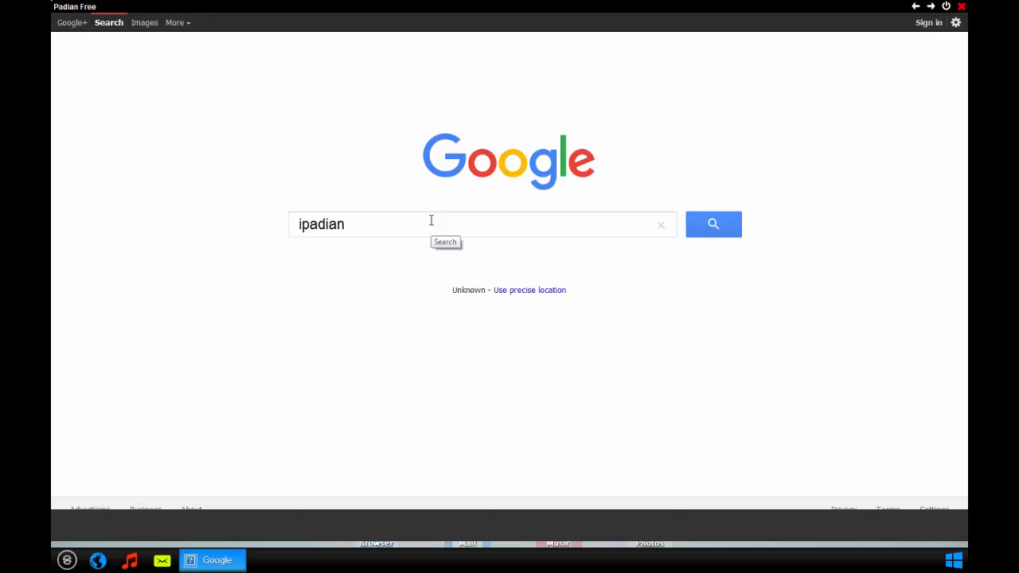
{"action": "left_click", "coordinate": [713, 222]}
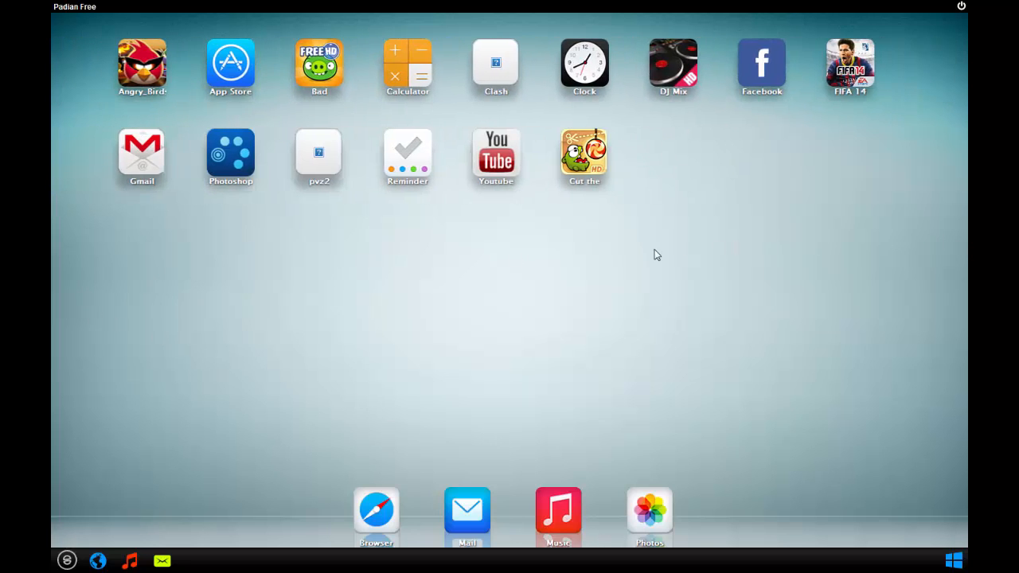
{"action": "mouse_move", "coordinate": [500, 278]}
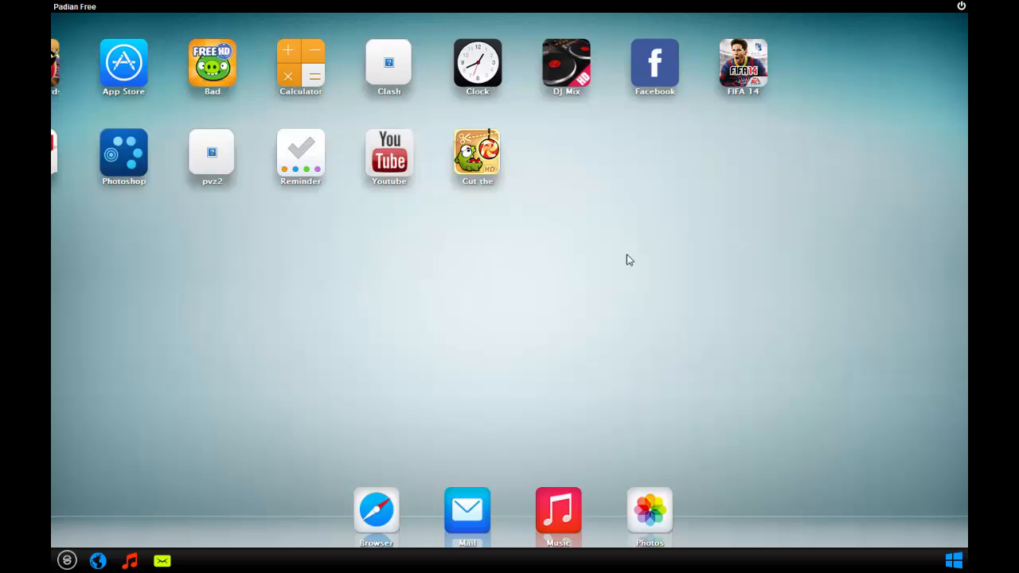
{"action": "scroll", "scroll_direction": "left", "scroll_amount": 3}
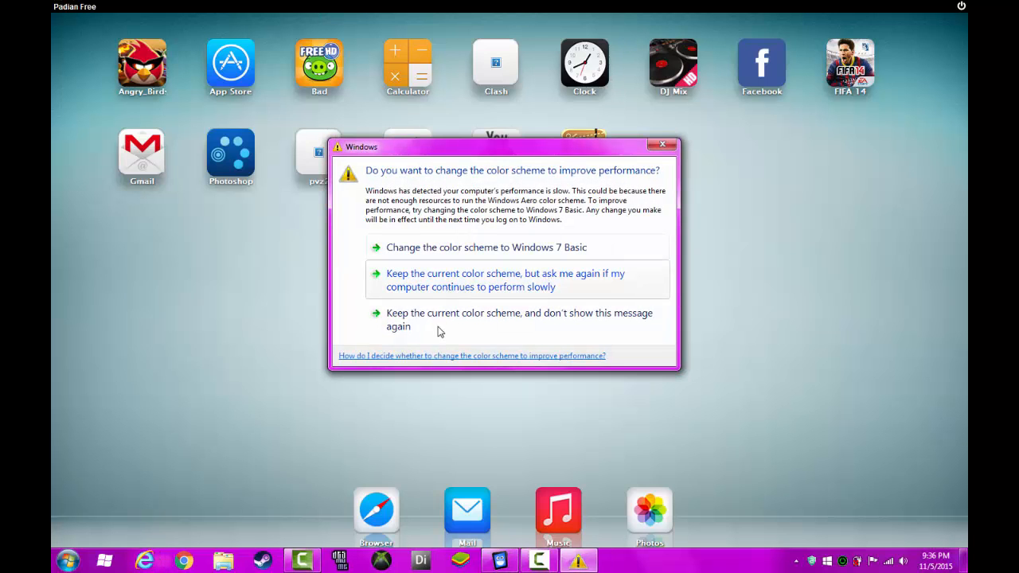
{"action": "left_click", "coordinate": [662, 143]}
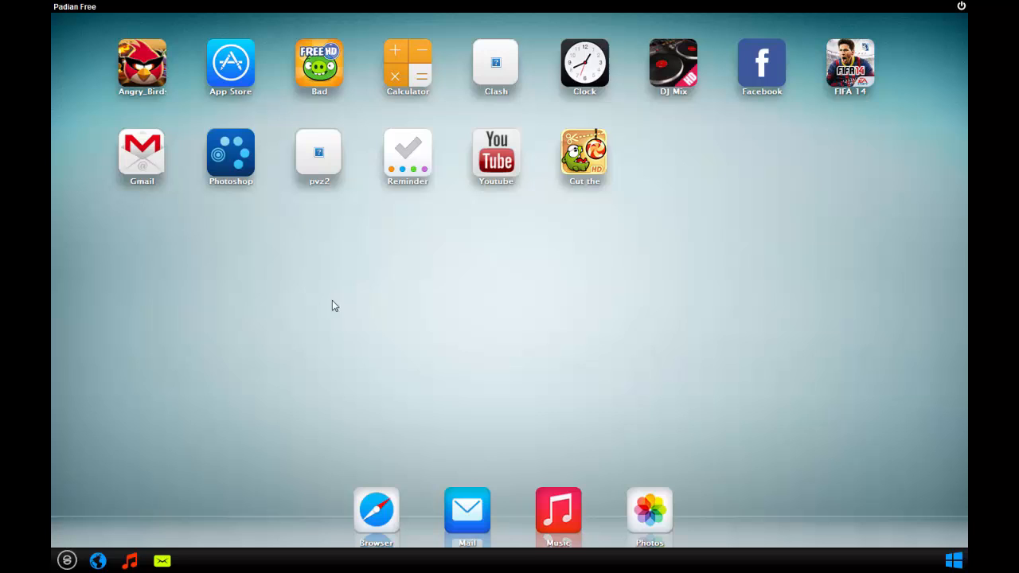
{"action": "mouse_move", "coordinate": [142, 67]}
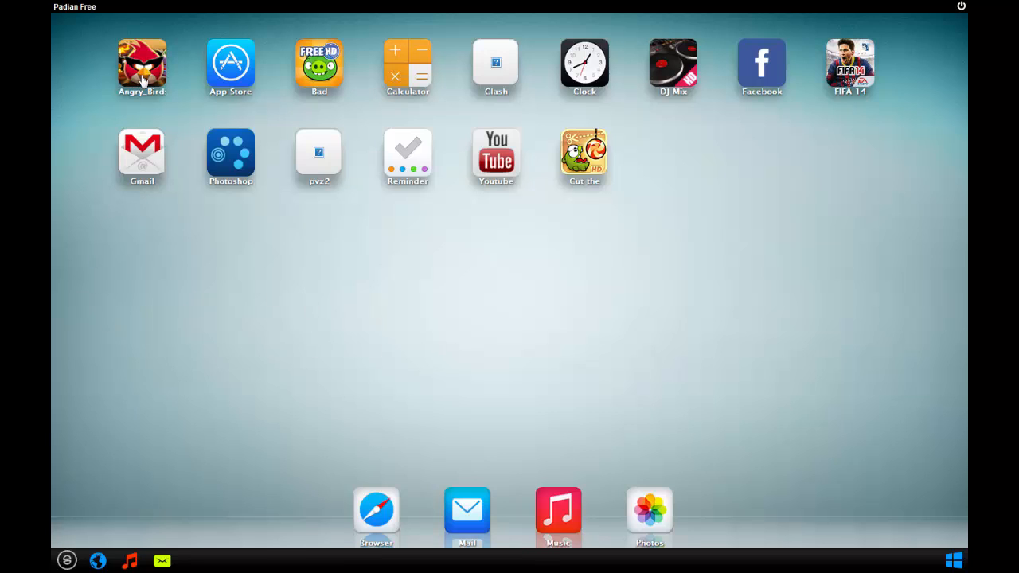
{"action": "left_click", "coordinate": [142, 64]}
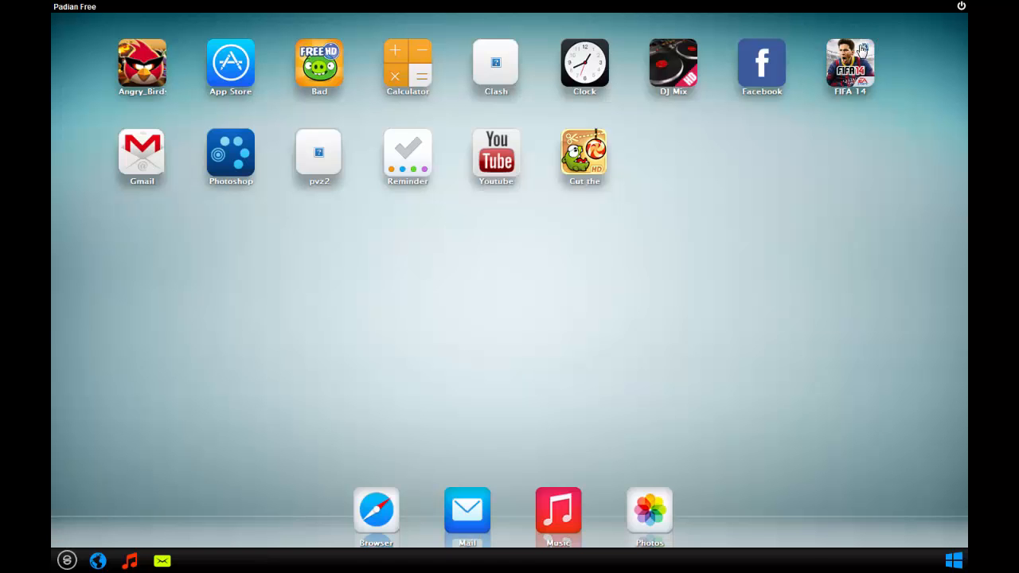
{"action": "left_click", "coordinate": [496, 152]}
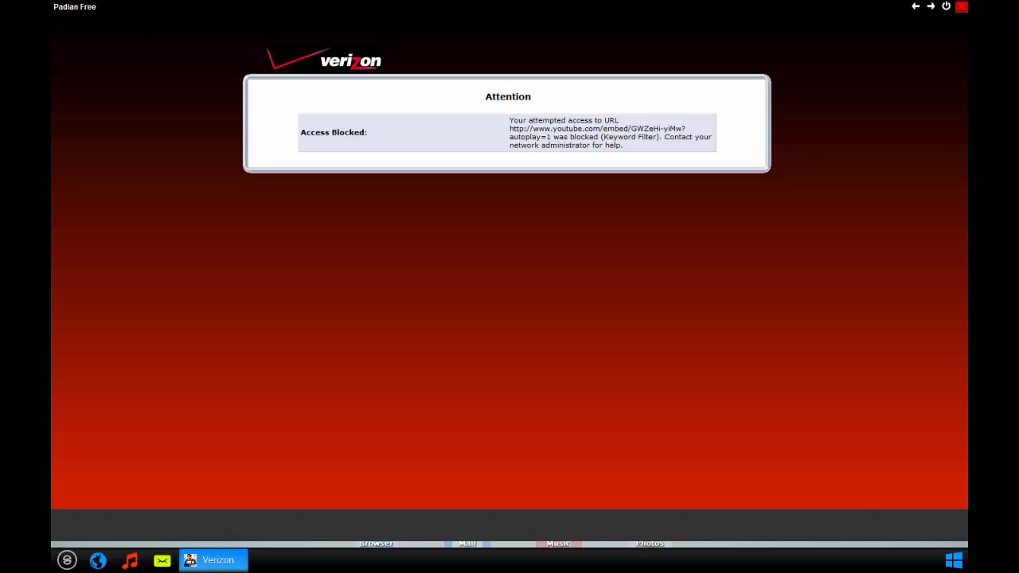
{"action": "left_click", "coordinate": [962, 6]}
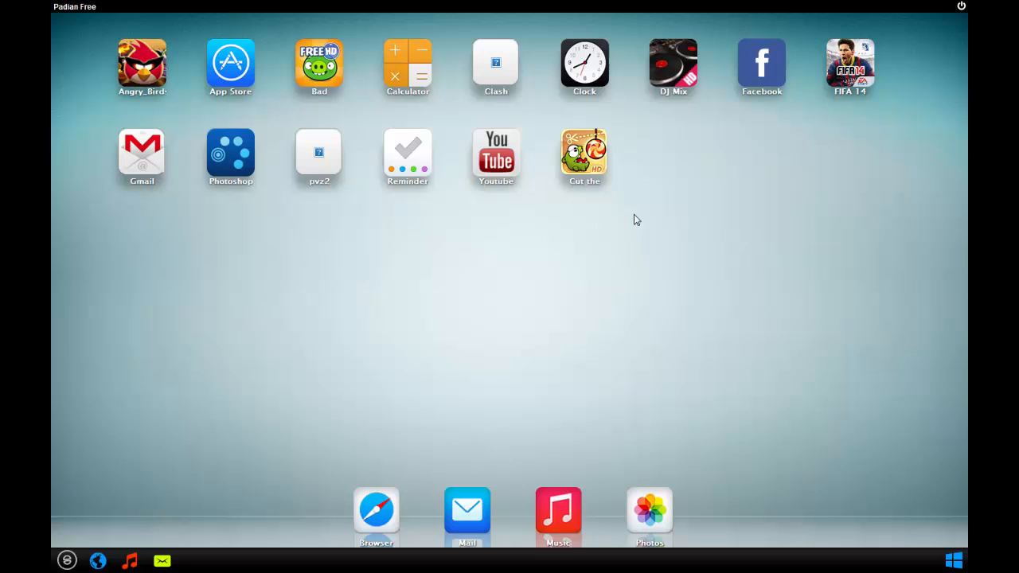
{"action": "mouse_move", "coordinate": [294, 240]}
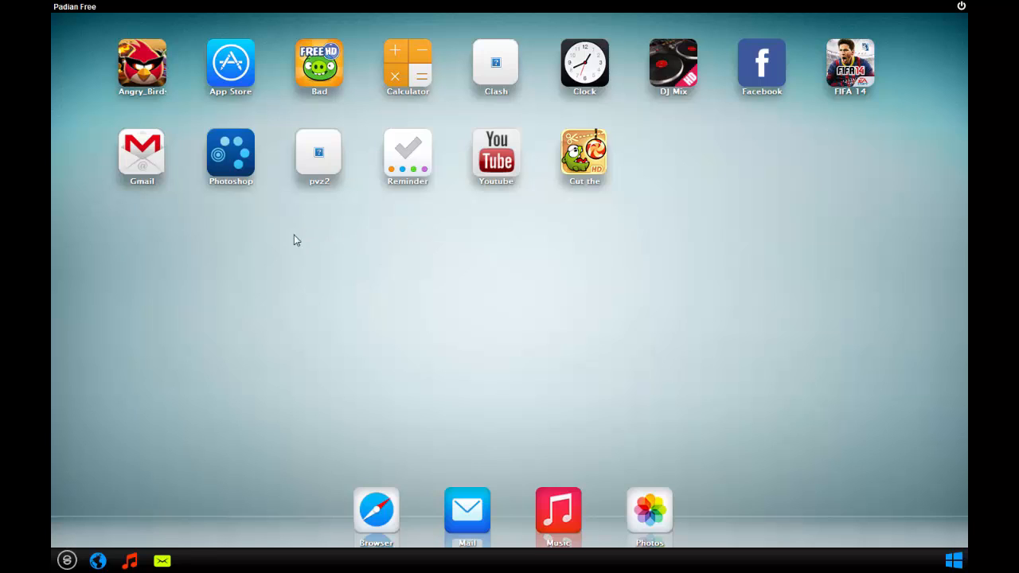
{"action": "mouse_move", "coordinate": [672, 476]}
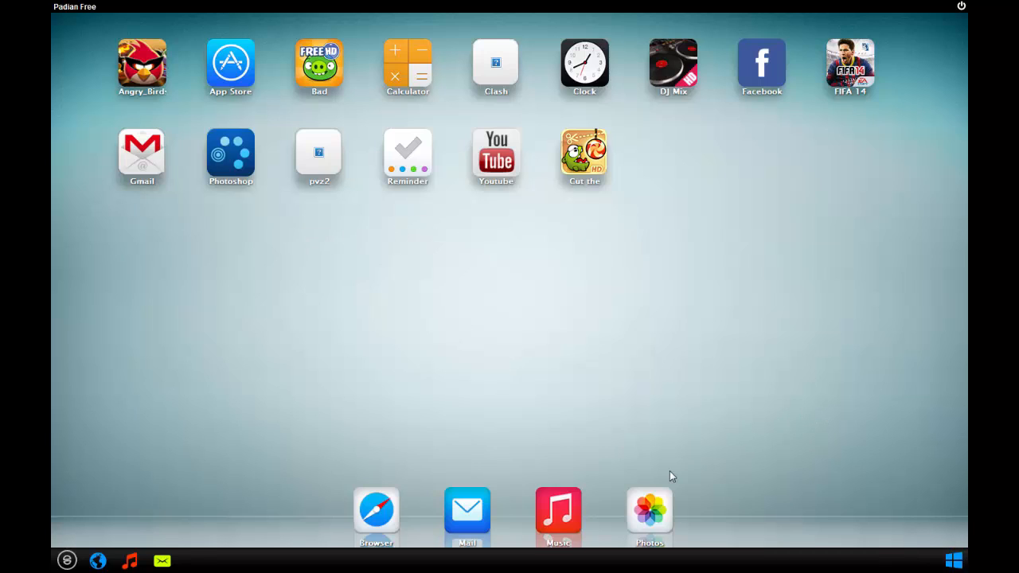
{"action": "mouse_move", "coordinate": [650, 500]}
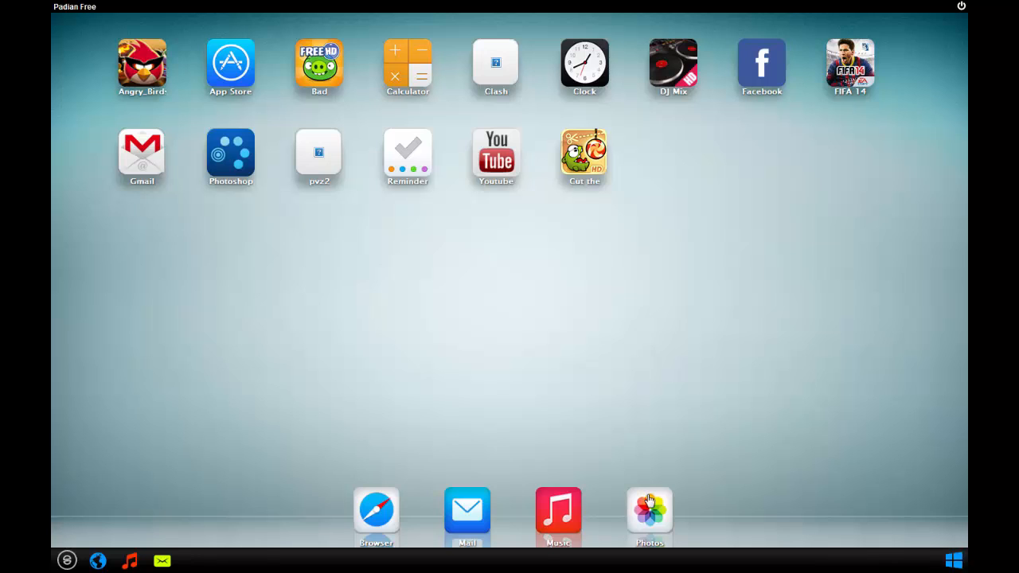
{"action": "left_click", "coordinate": [650, 509]}
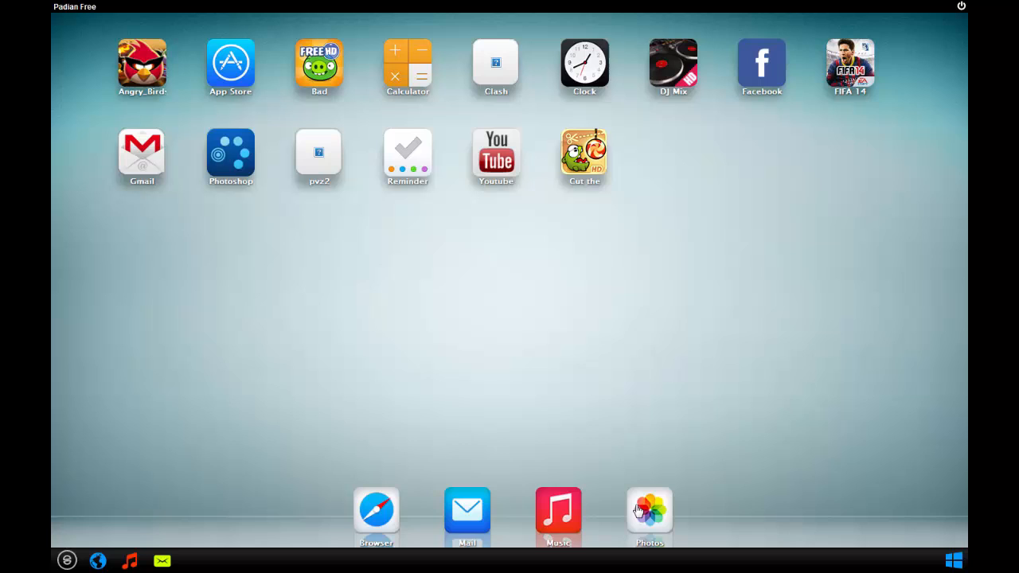
{"action": "left_click", "coordinate": [650, 510]}
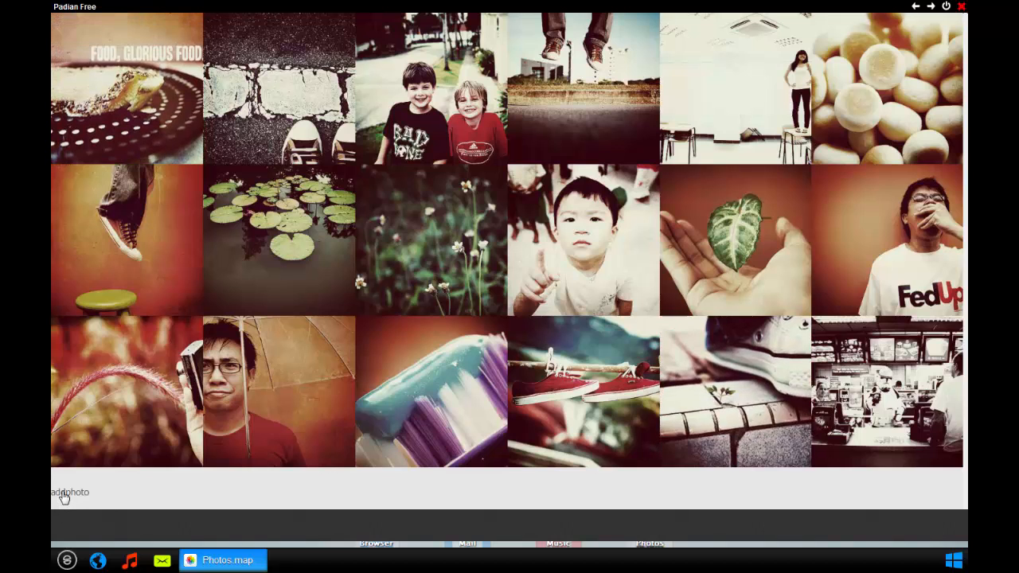
{"action": "left_click", "coordinate": [70, 492]}
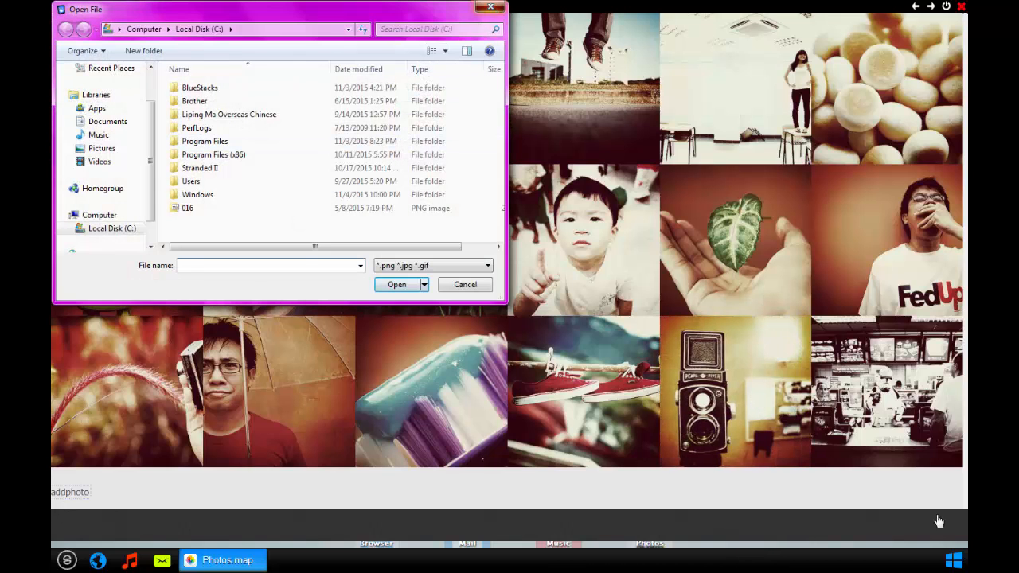
{"action": "left_click", "coordinate": [465, 283]}
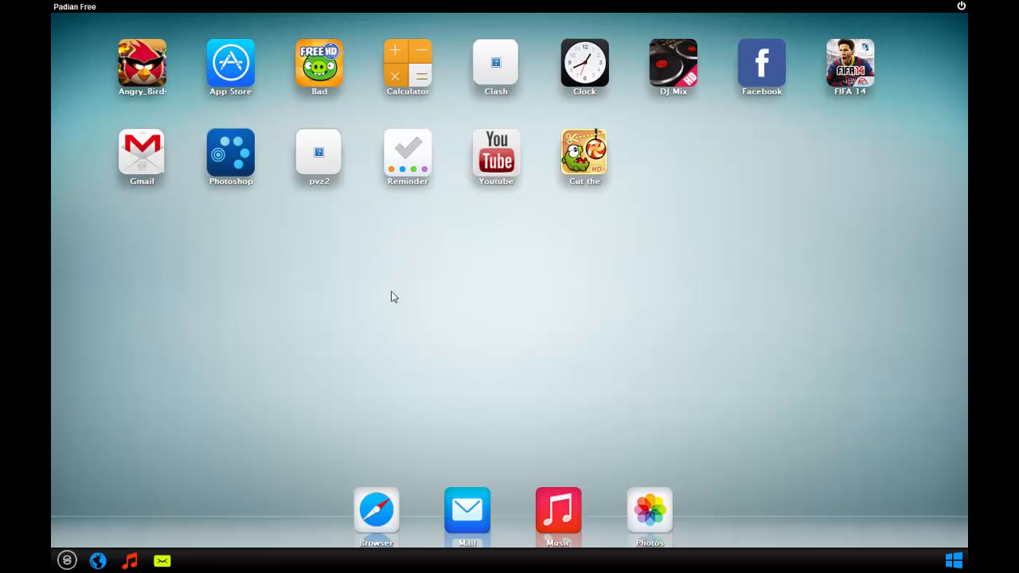
{"action": "mouse_move", "coordinate": [446, 290]}
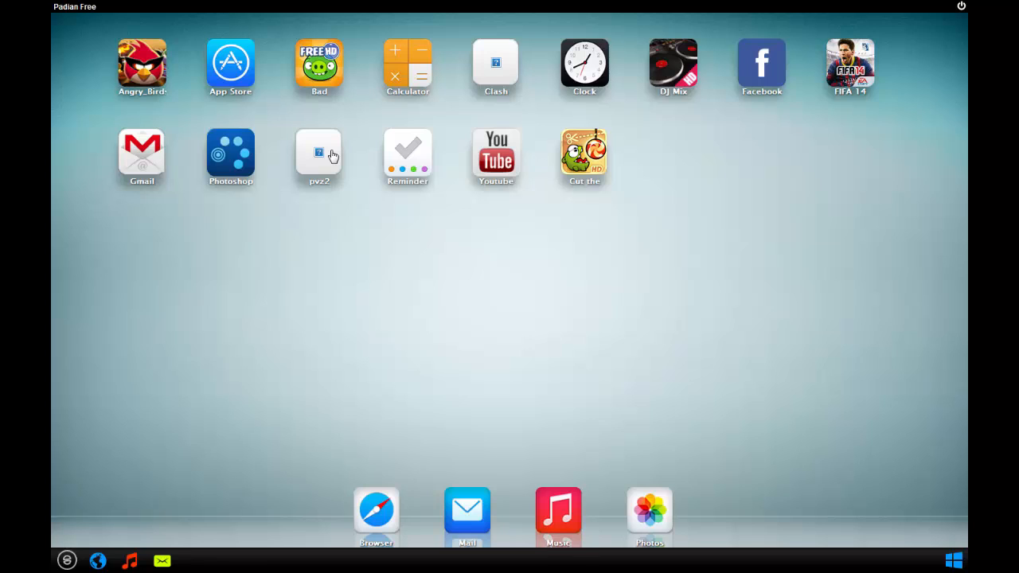
{"action": "mouse_move", "coordinate": [232, 197]}
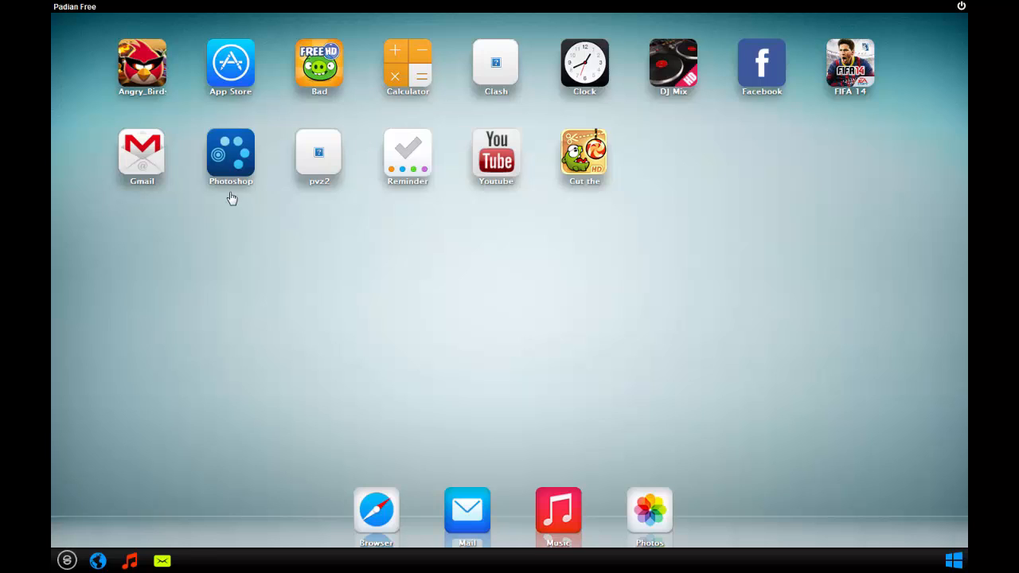
{"action": "mouse_move", "coordinate": [247, 162]}
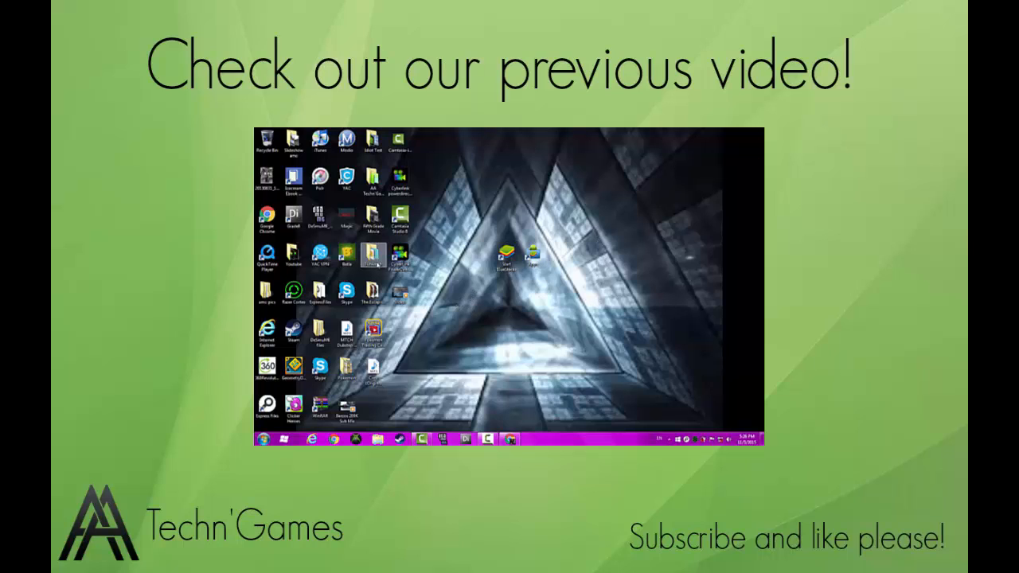
{"action": "mouse_move", "coordinate": [374, 258]}
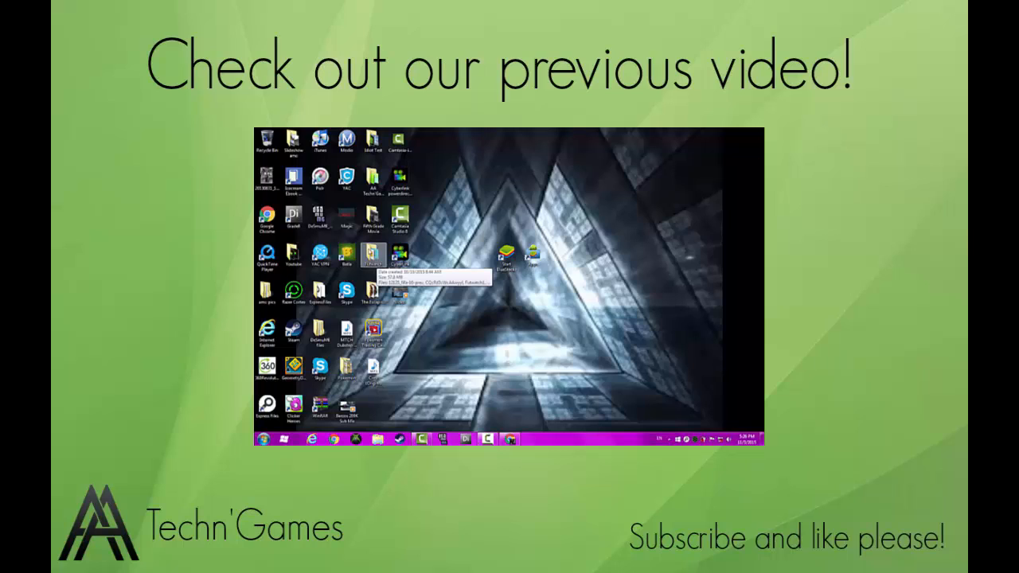